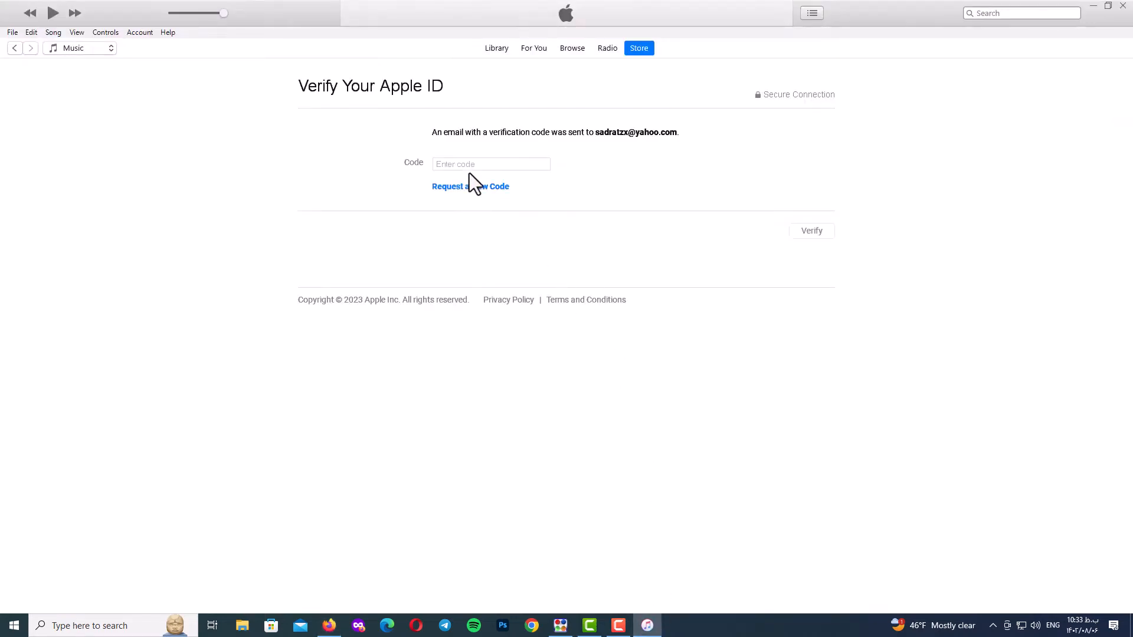
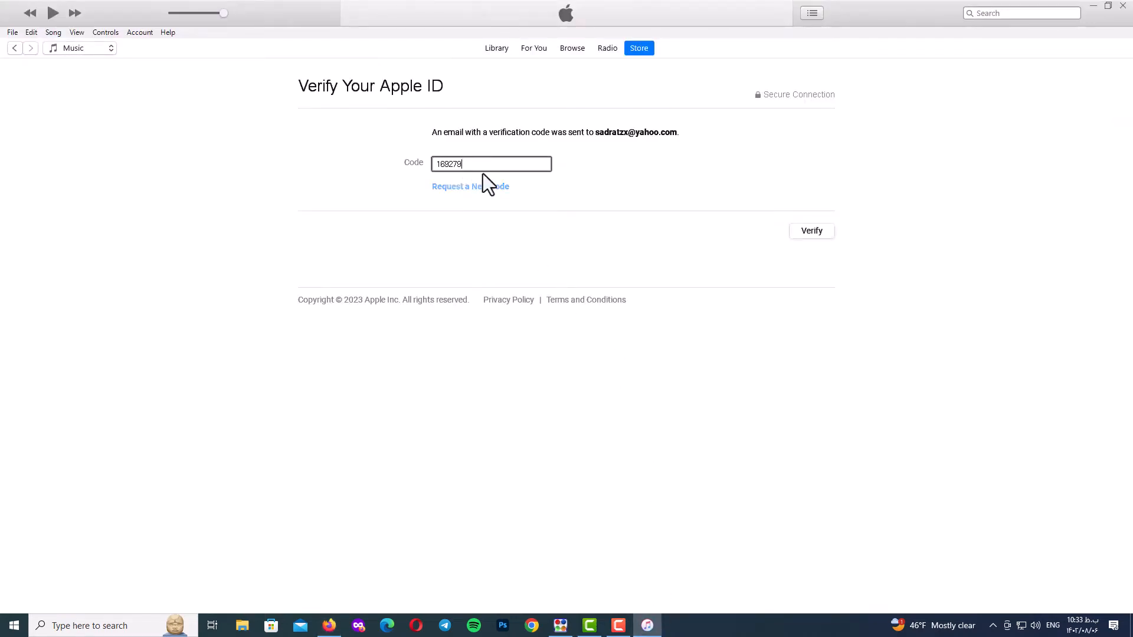
{"action": "mouse_move", "coordinate": [781, 252]}
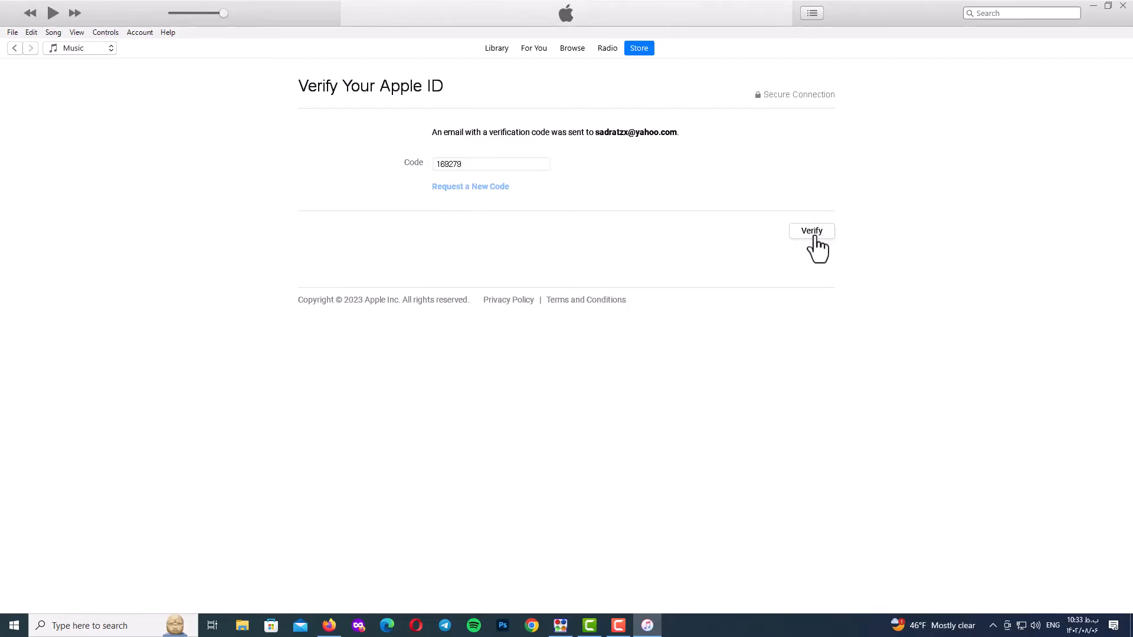
{"action": "left_click", "coordinate": [811, 231]}
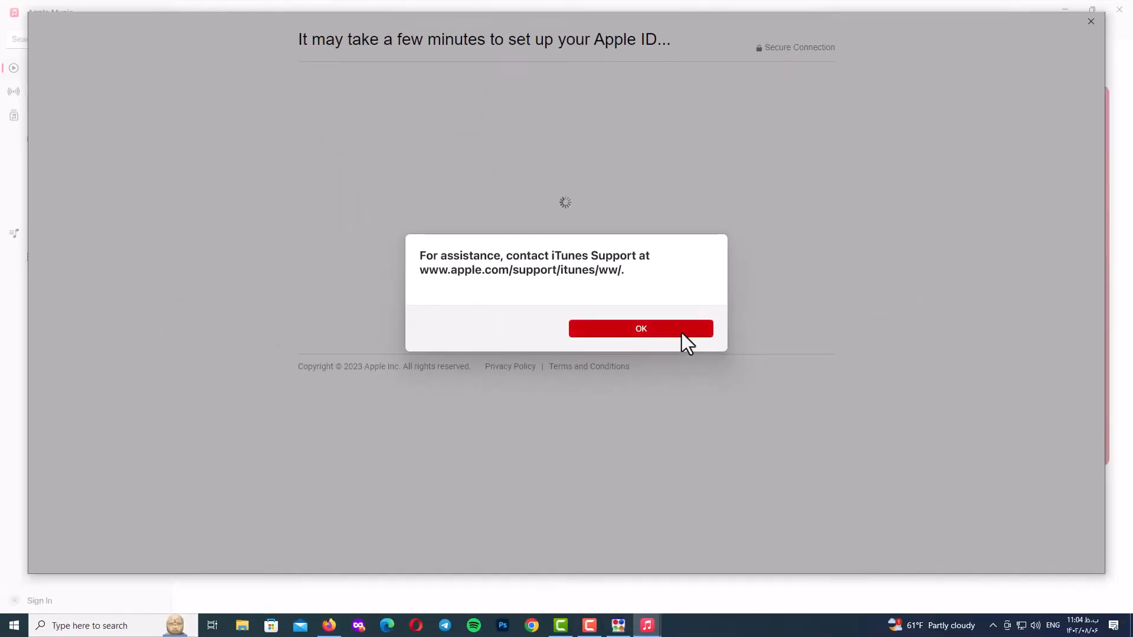
- Dismiss the iTunes Support and session-expired alerts, then continue past Apple ID Completed
{"action": "left_click", "coordinate": [641, 328]}
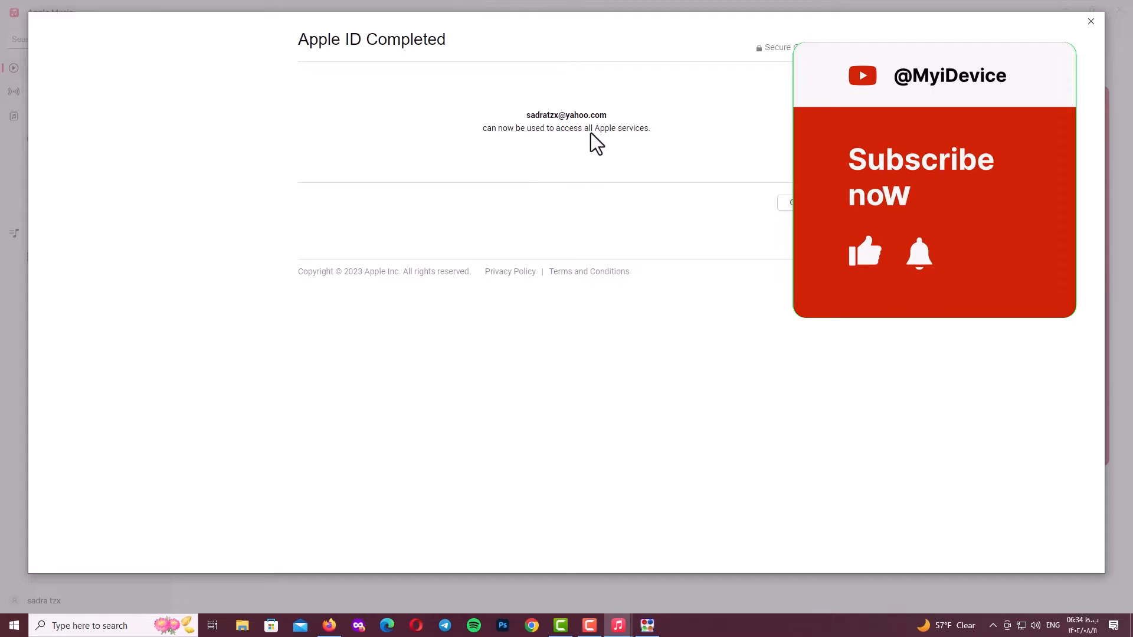
{"action": "mouse_move", "coordinate": [650, 183]}
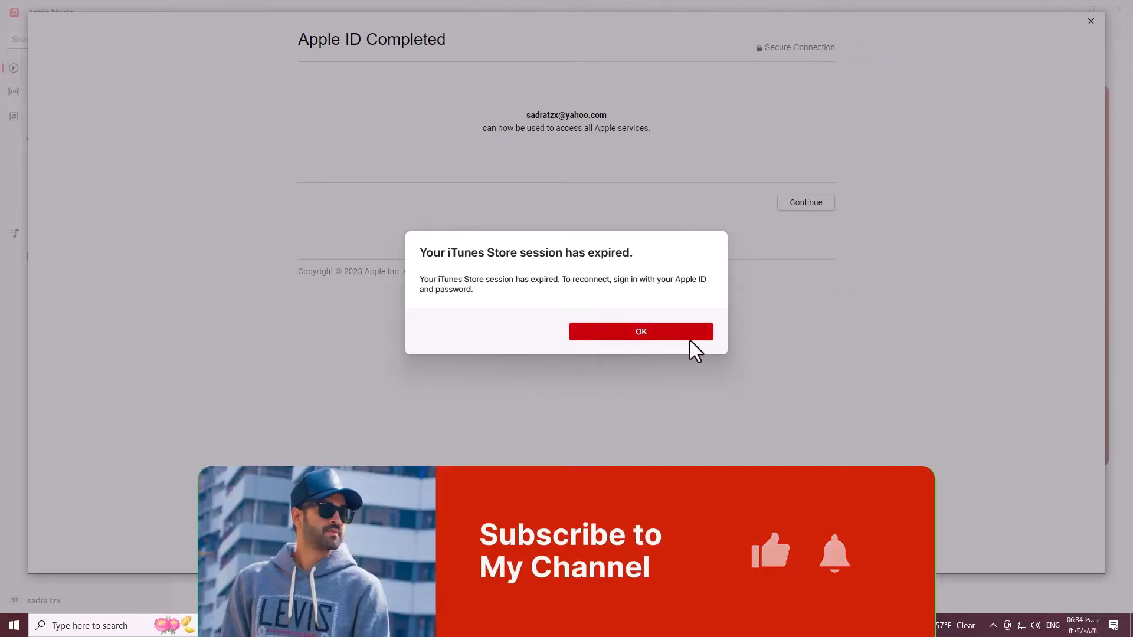
{"action": "left_click", "coordinate": [641, 331]}
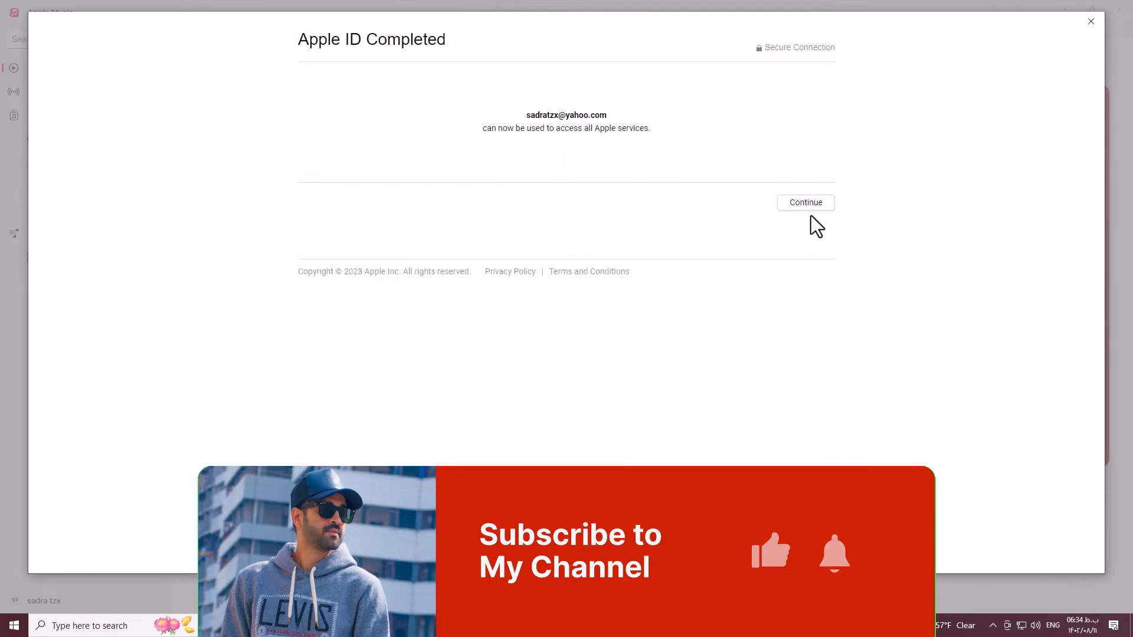
{"action": "left_click", "coordinate": [805, 202]}
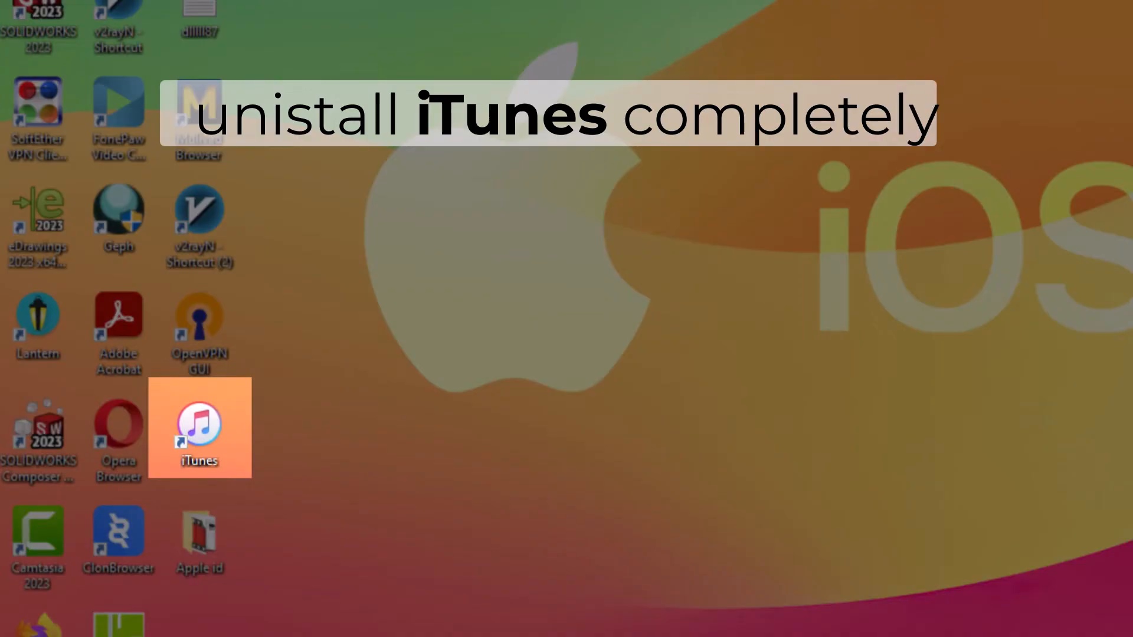
- Launch the Microsoft Store from the desktop
{"action": "left_click", "coordinate": [435, 372]}
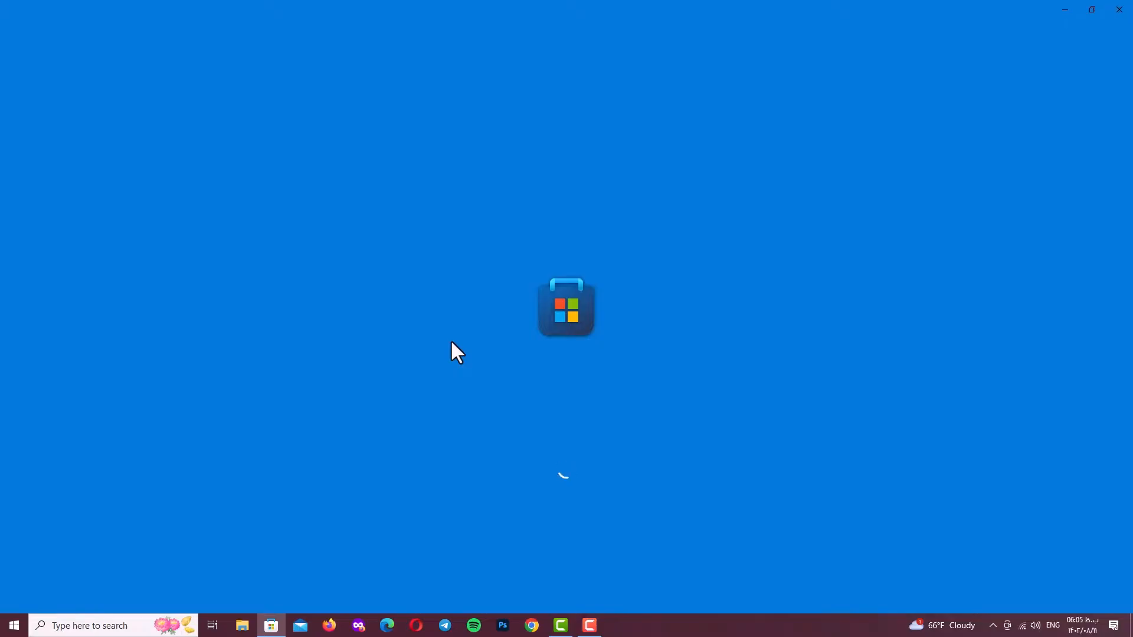
- Search the Store for Apple Music and install Apple Music Preview
{"action": "left_click", "coordinate": [566, 308]}
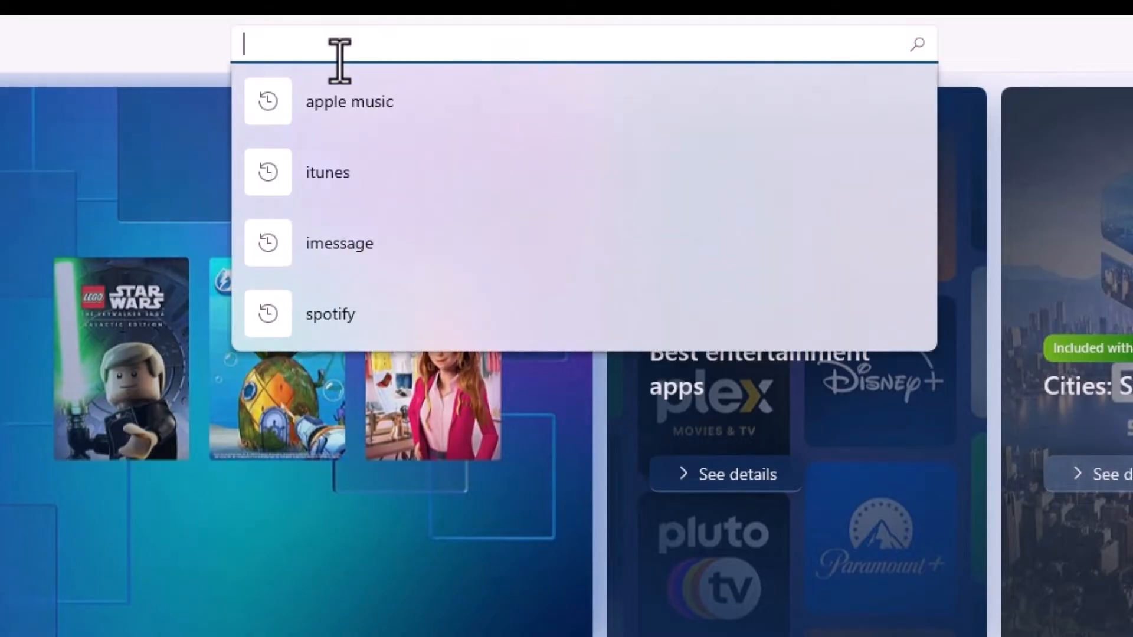
{"action": "type", "text": "apple music"}
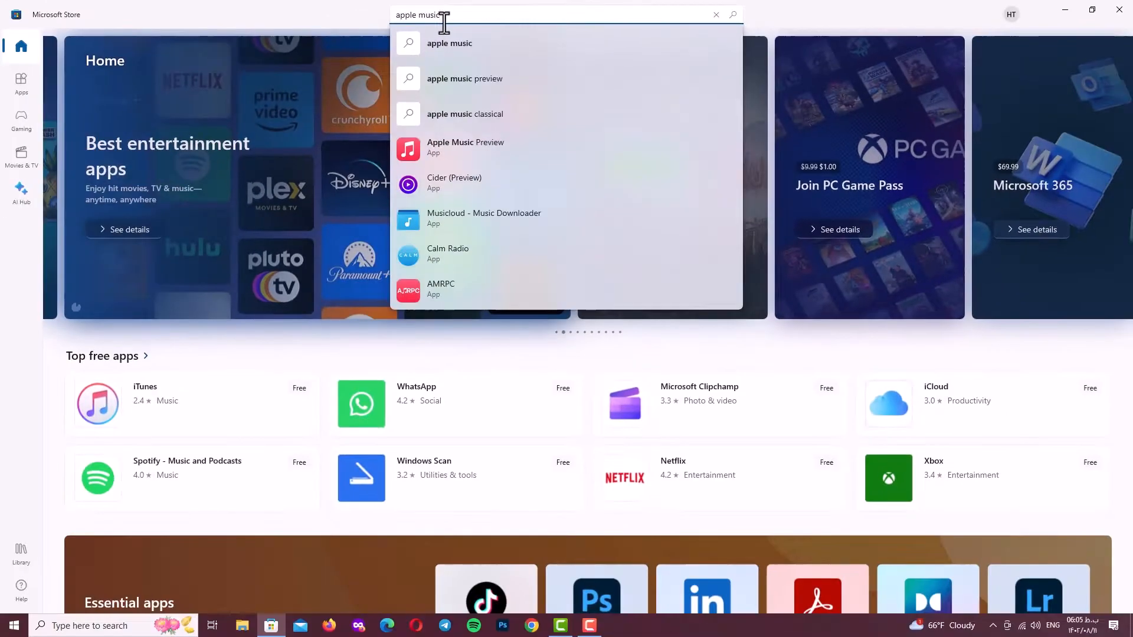
{"action": "key", "text": "Enter"}
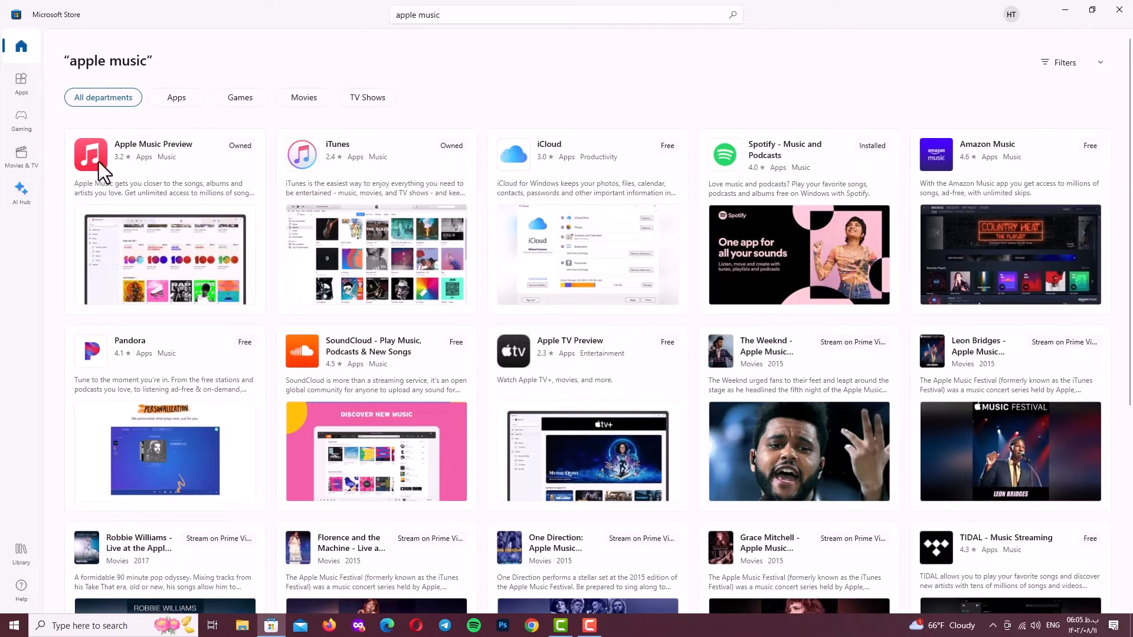
{"action": "mouse_move", "coordinate": [170, 275]}
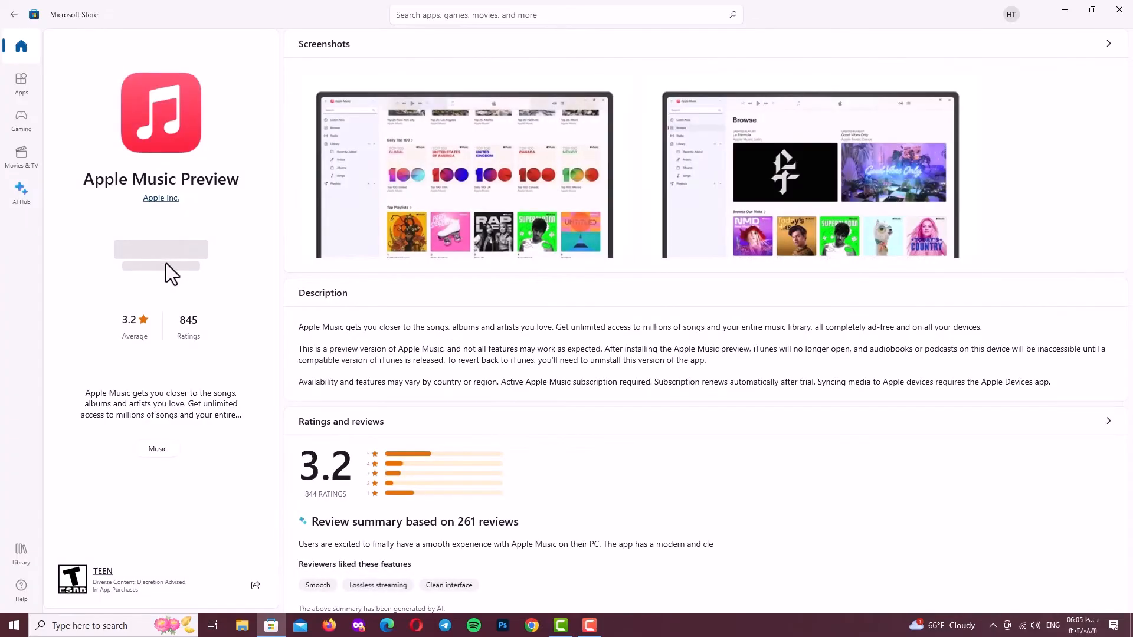
{"action": "left_click", "coordinate": [161, 249]}
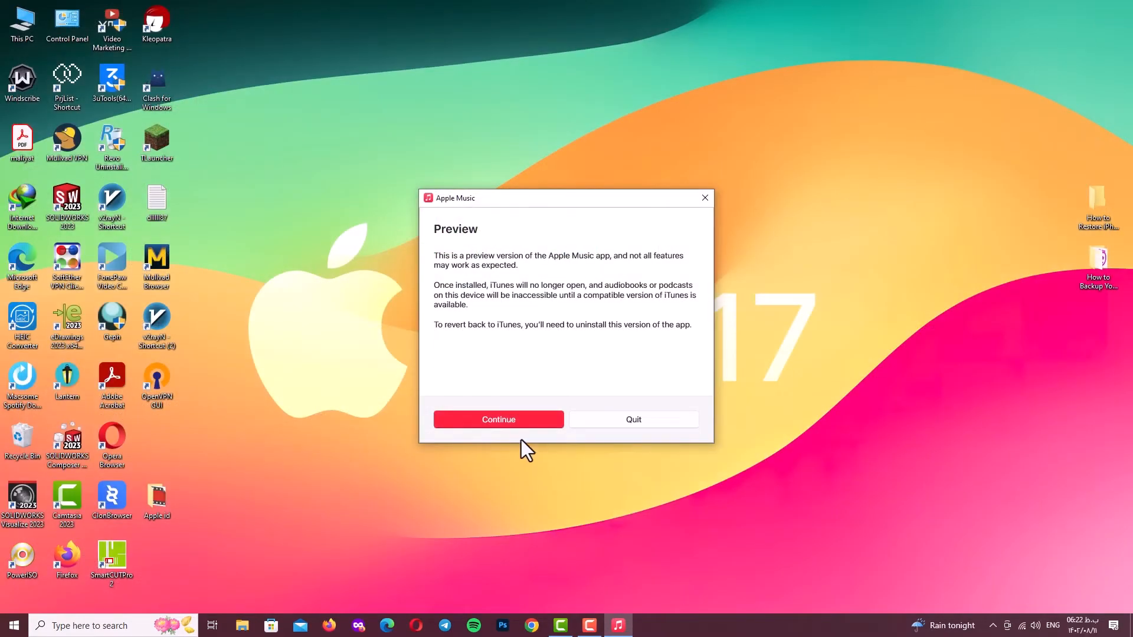
- Accept the preview notice and license, launch Apple Music, and choose Start Listening
{"action": "left_click", "coordinate": [499, 420]}
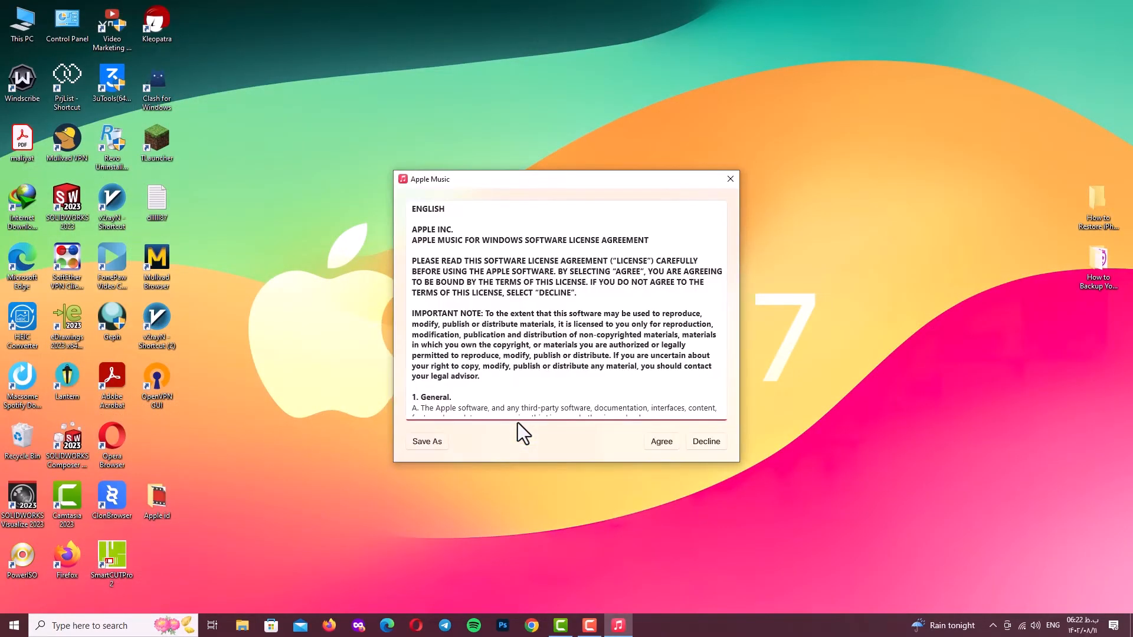
{"action": "left_click", "coordinate": [662, 441]}
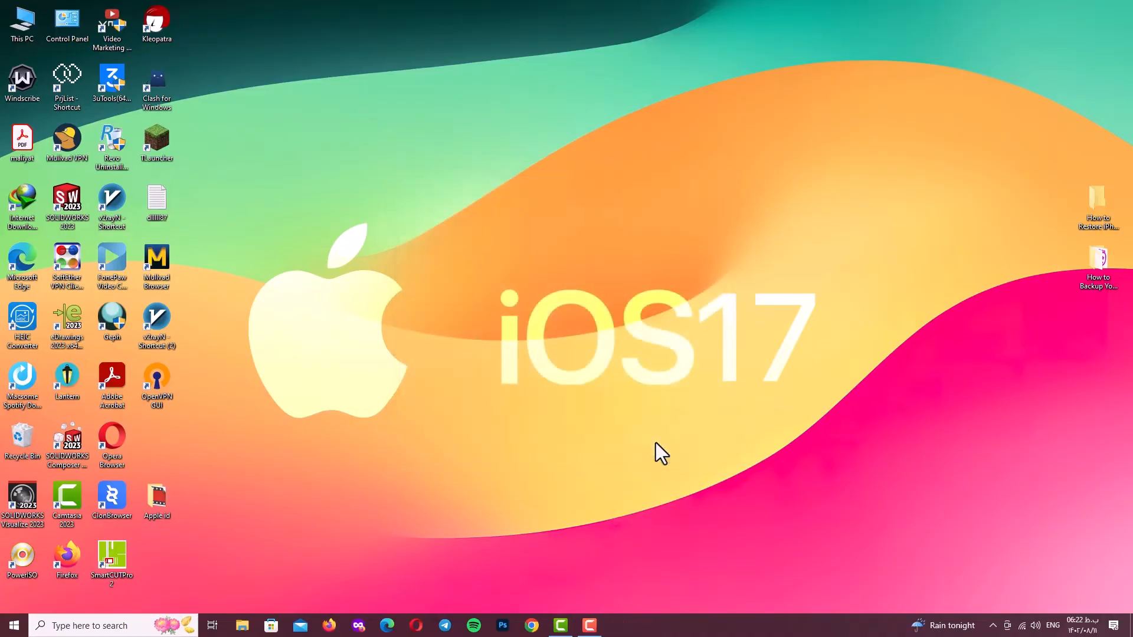
{"action": "left_click", "coordinate": [618, 625]}
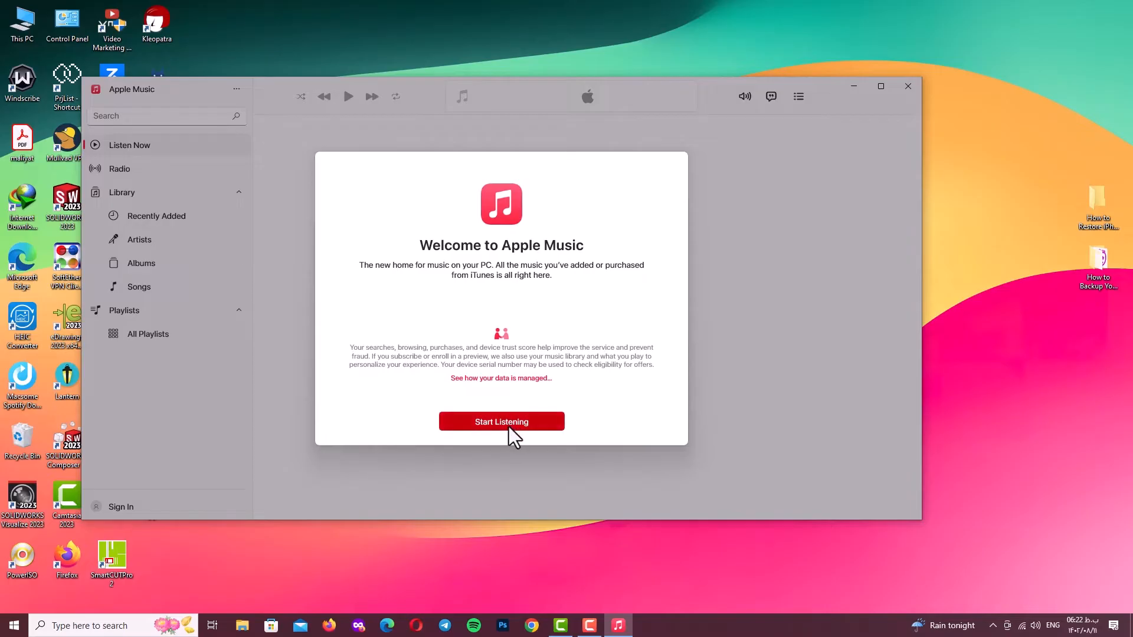
{"action": "left_click", "coordinate": [501, 421]}
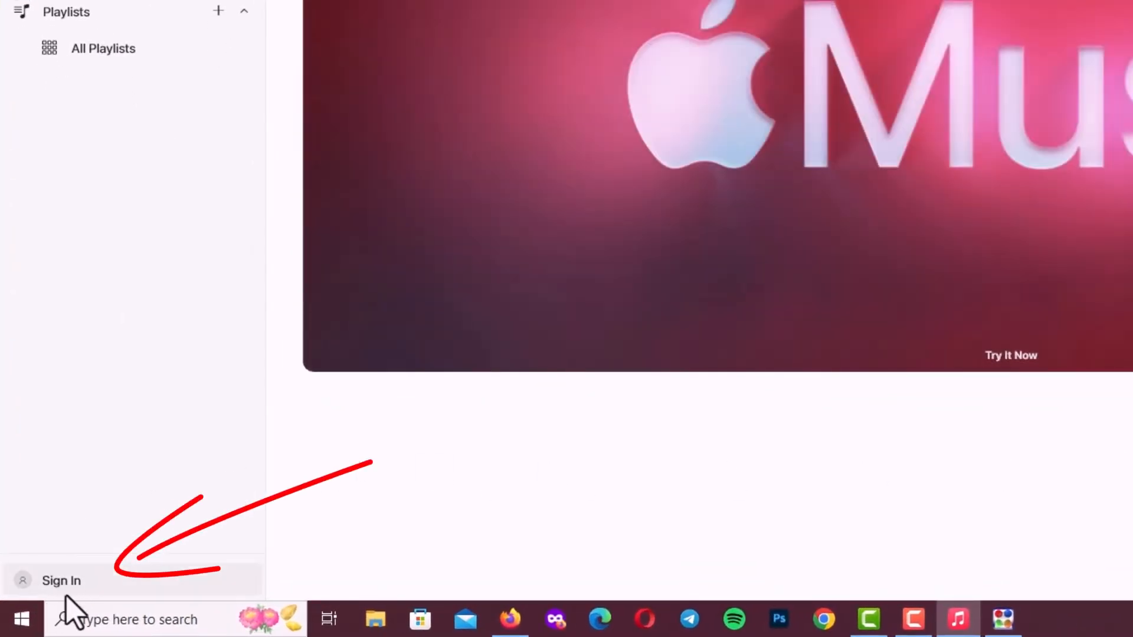
- Choose Sign In from the sidebar account menu
{"action": "left_click", "coordinate": [59, 581]}
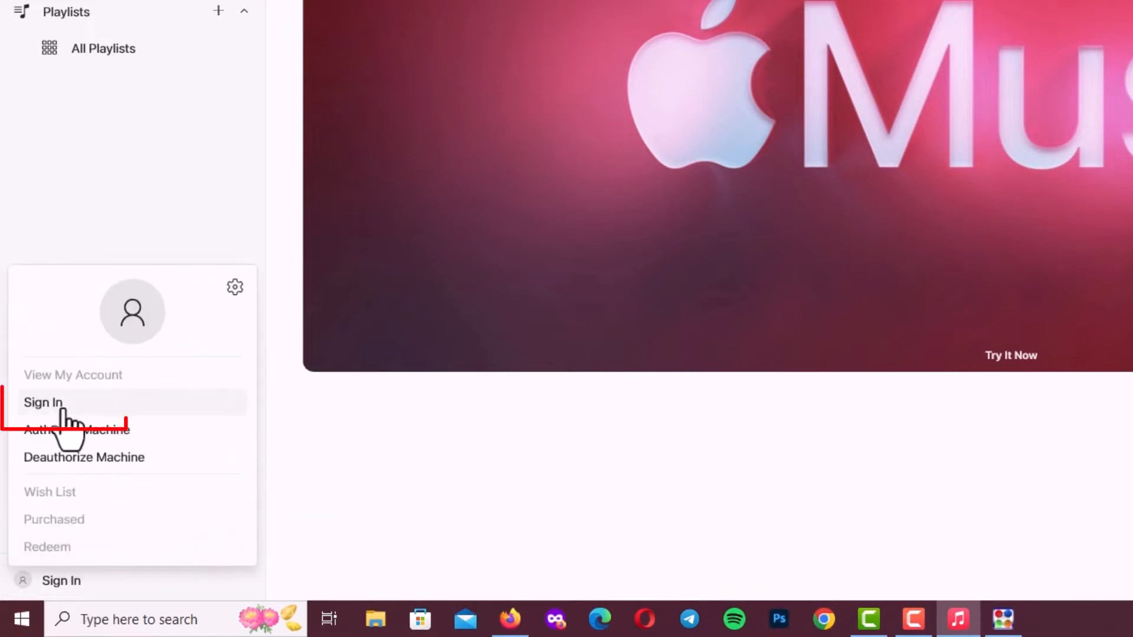
{"action": "left_click", "coordinate": [43, 402]}
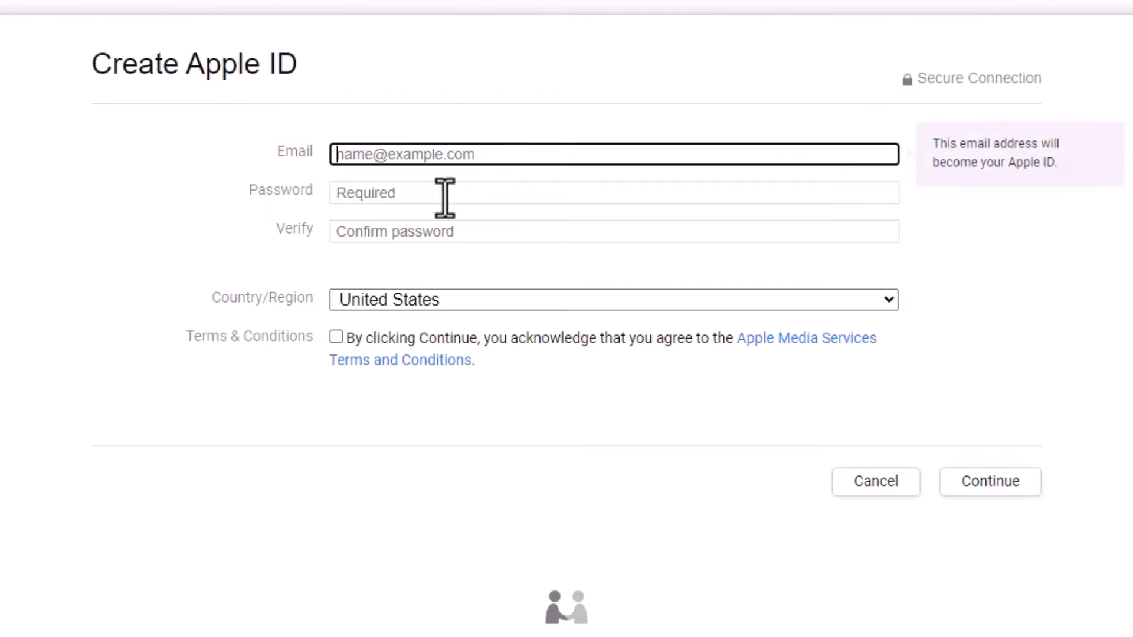
- Enter the new Apple ID email, agree to the Media Services terms, and continue
{"action": "left_click", "coordinate": [990, 482]}
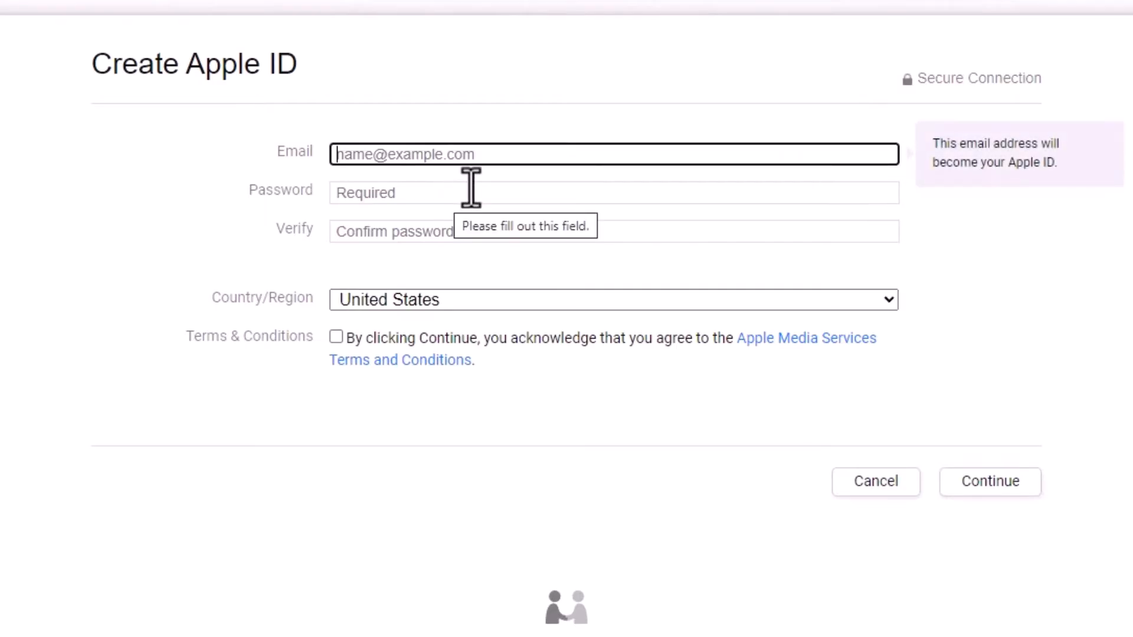
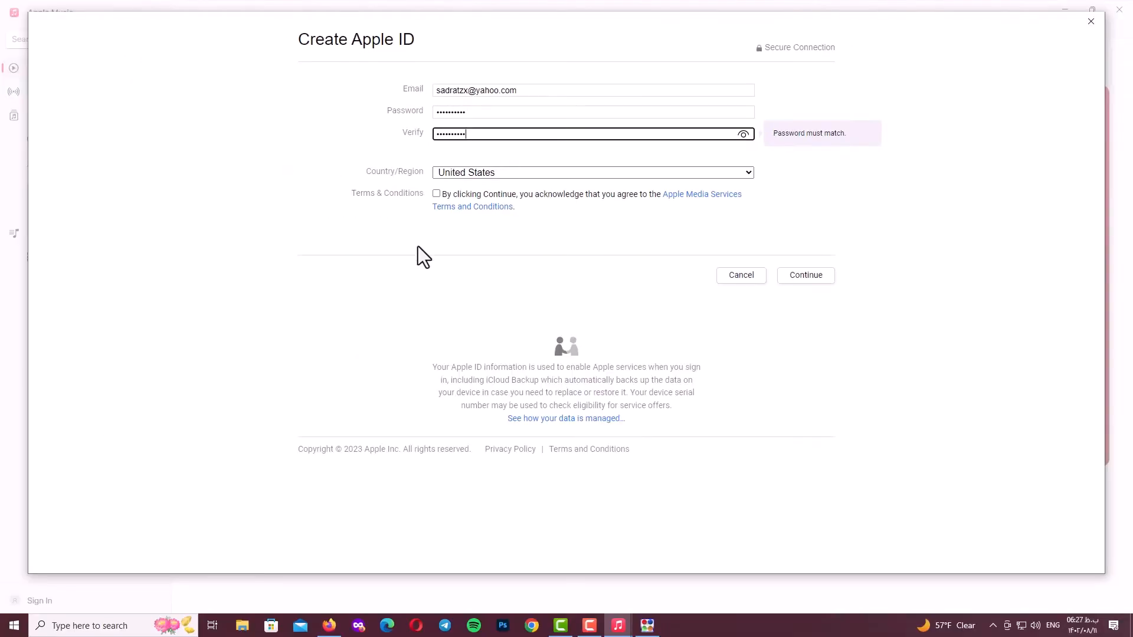
{"action": "left_click", "coordinate": [436, 193]}
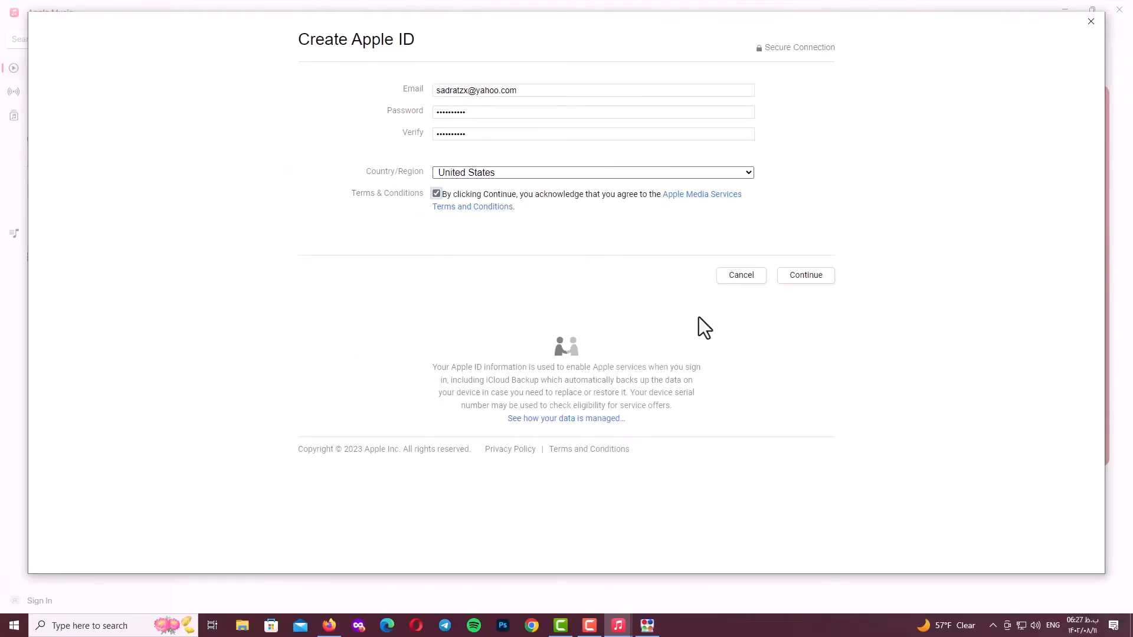
{"action": "left_click", "coordinate": [805, 275]}
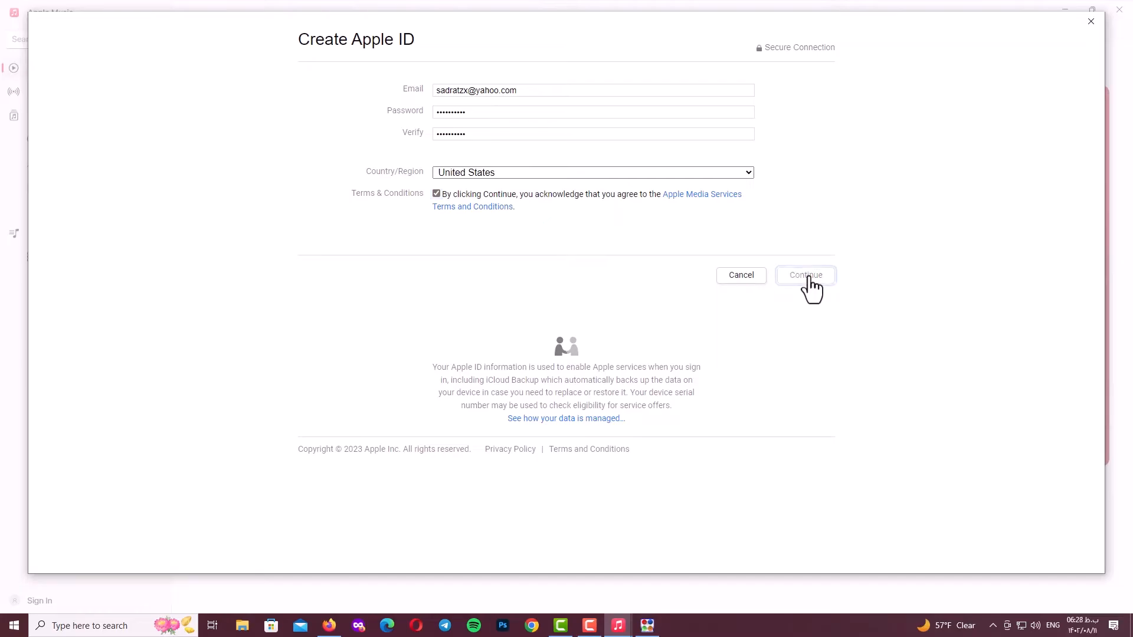
- Enter name, January 23 birthday and three security answers, then submit
{"action": "left_click", "coordinate": [805, 275]}
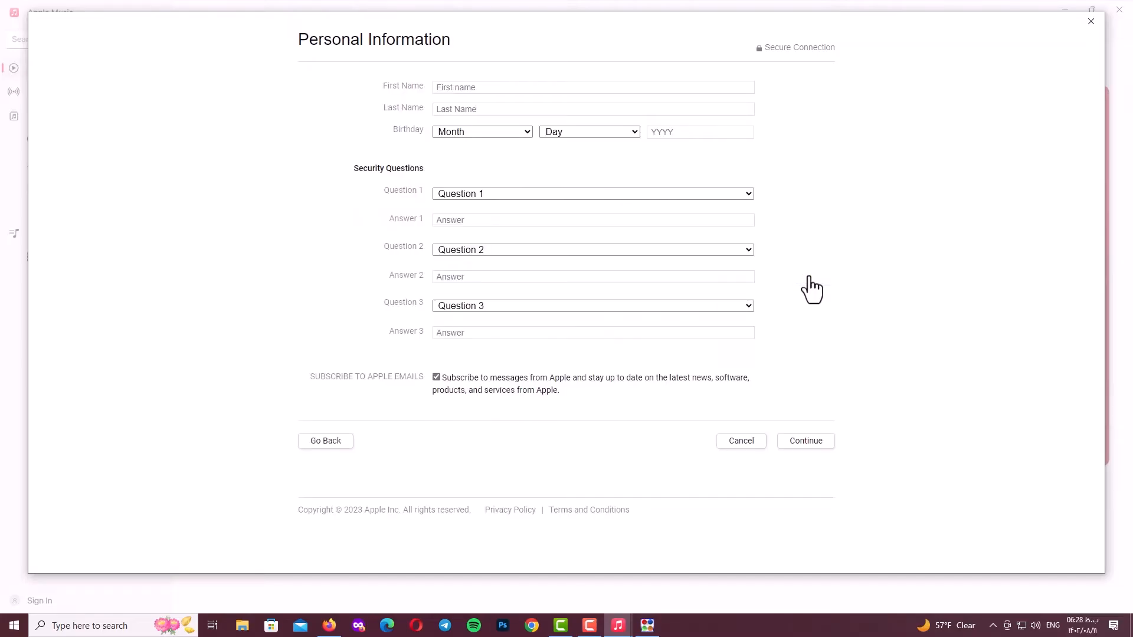
{"action": "mouse_move", "coordinate": [527, 133]}
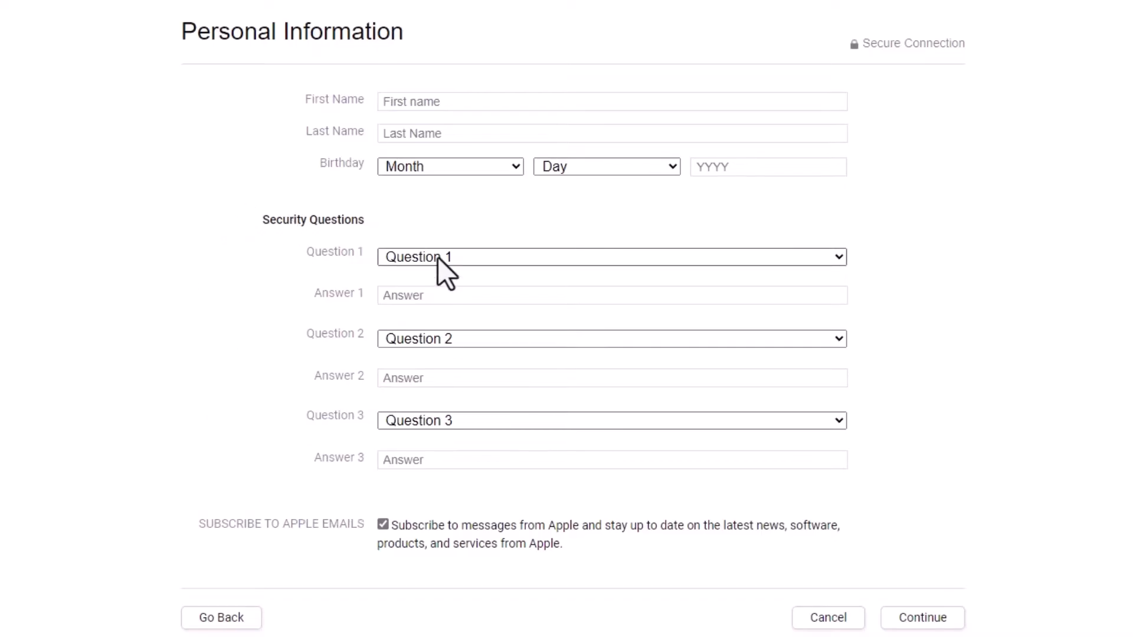
{"action": "mouse_move", "coordinate": [410, 107]}
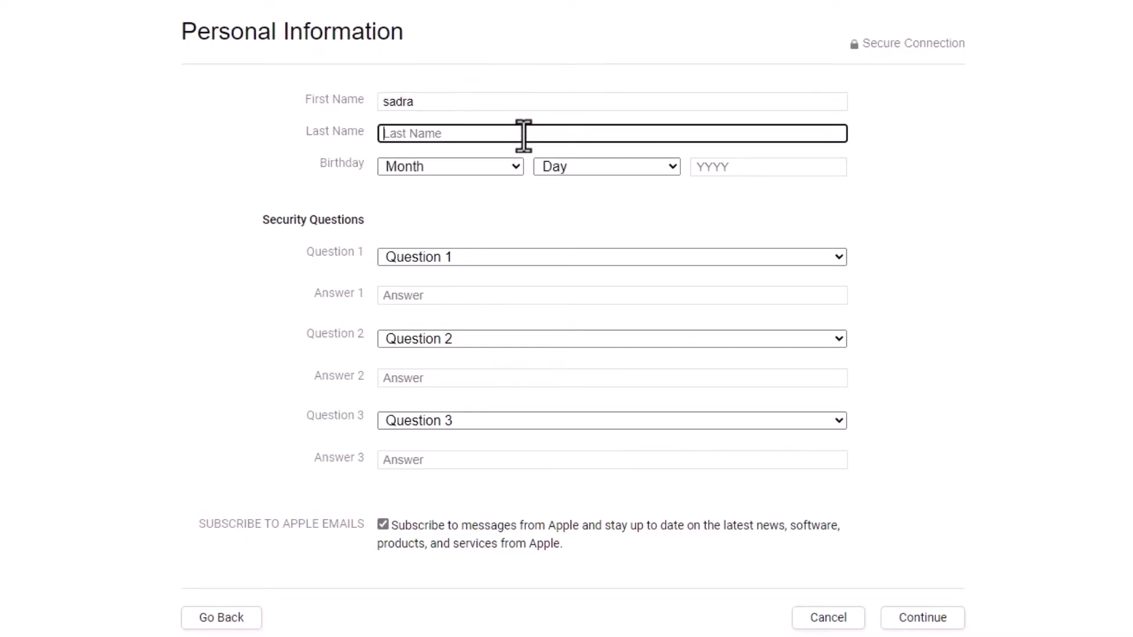
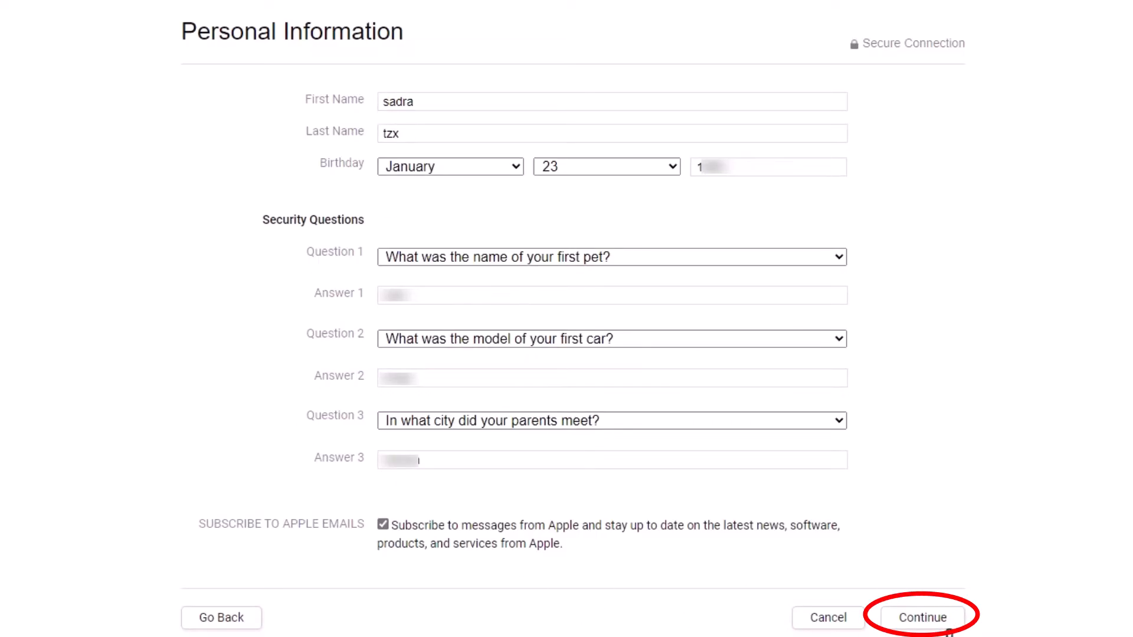
{"action": "left_click", "coordinate": [921, 617]}
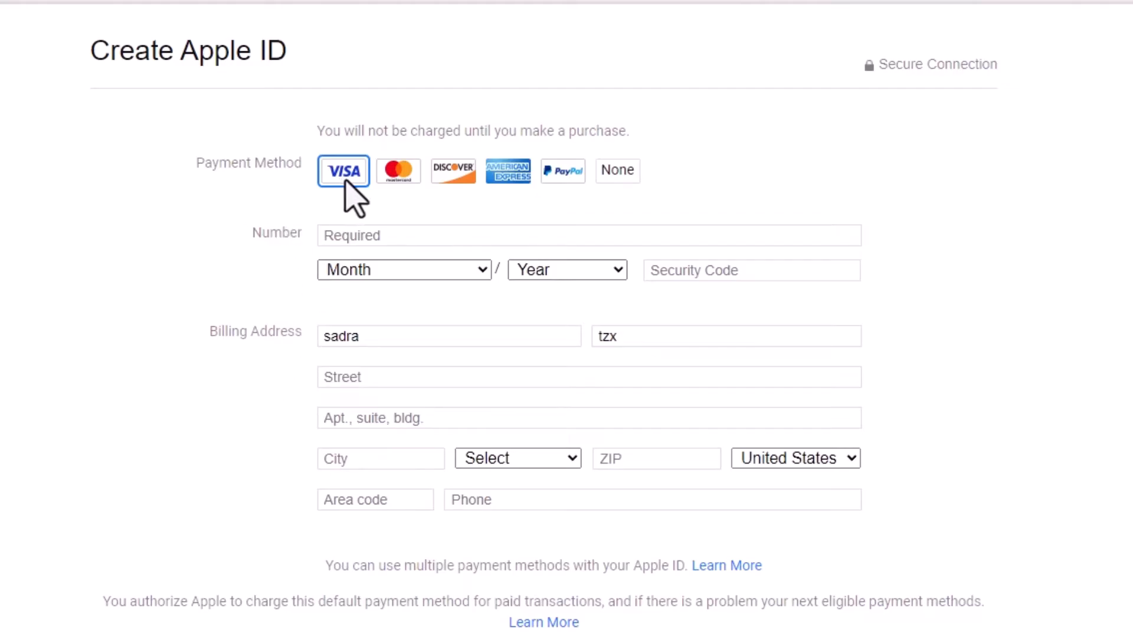
- Try Card and PayPal, then set the payment method to None
{"action": "left_click", "coordinate": [397, 171]}
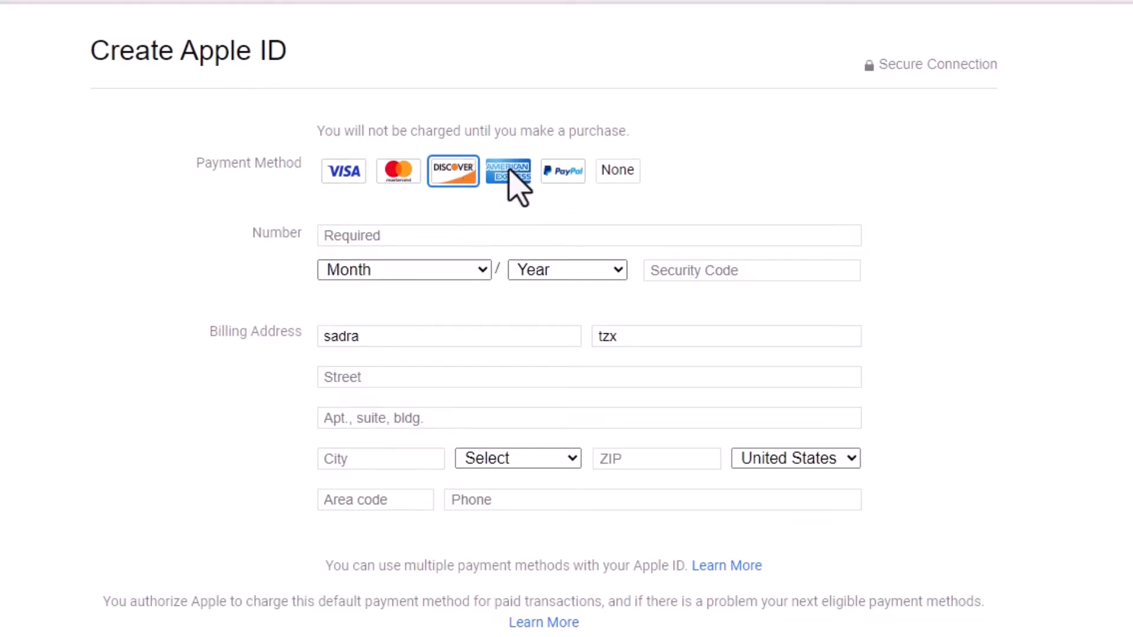
{"action": "left_click", "coordinate": [562, 171]}
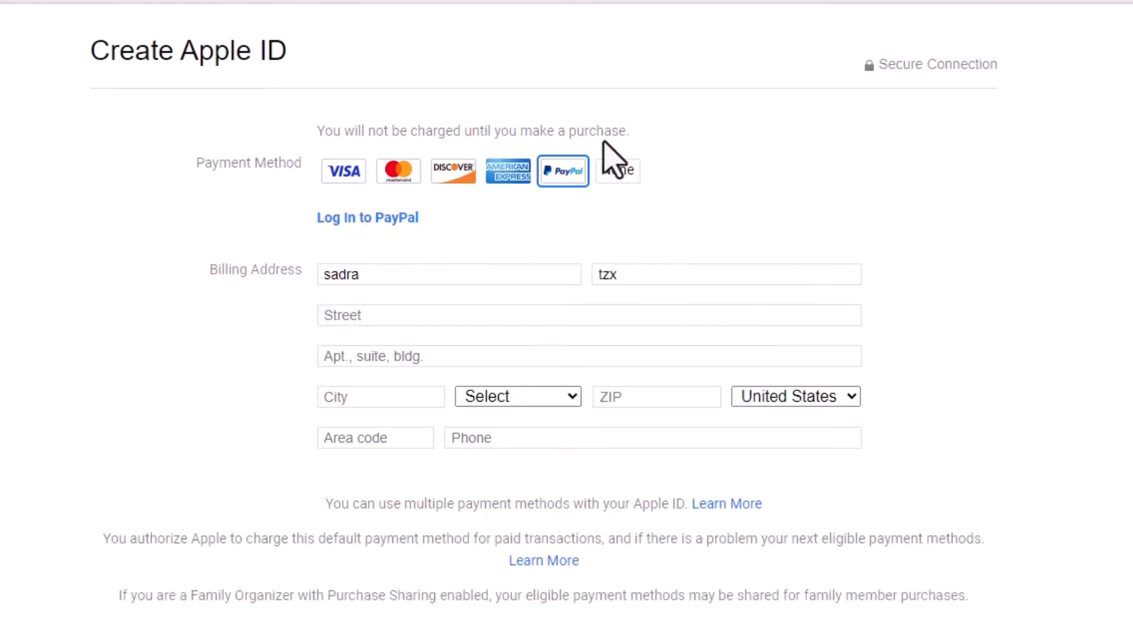
{"action": "left_click", "coordinate": [618, 171]}
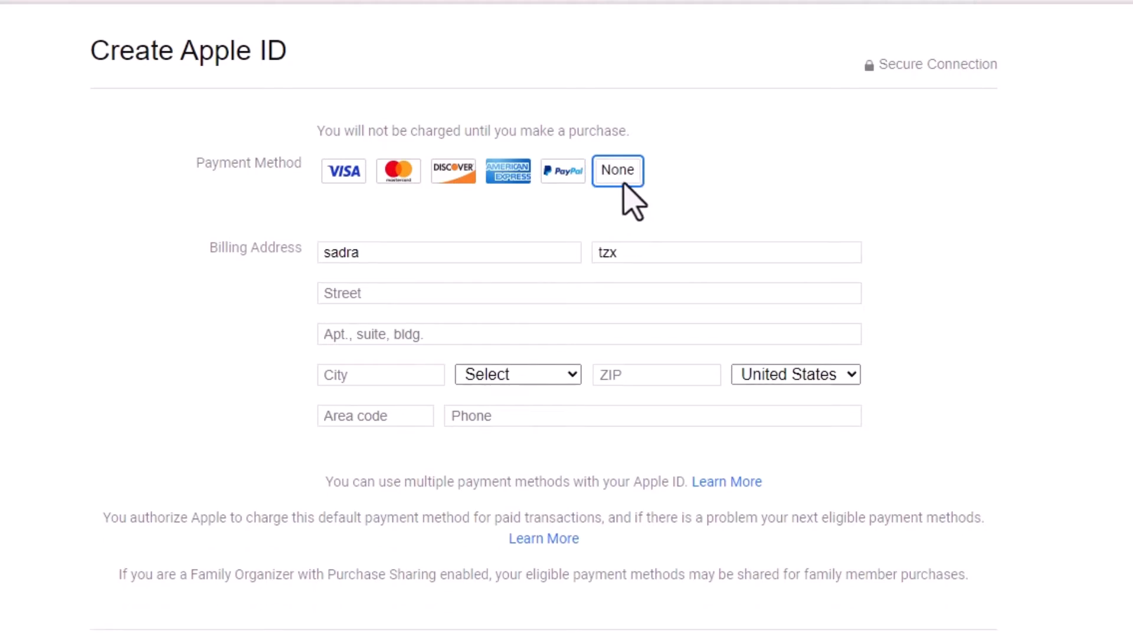
{"action": "mouse_move", "coordinate": [232, 274]}
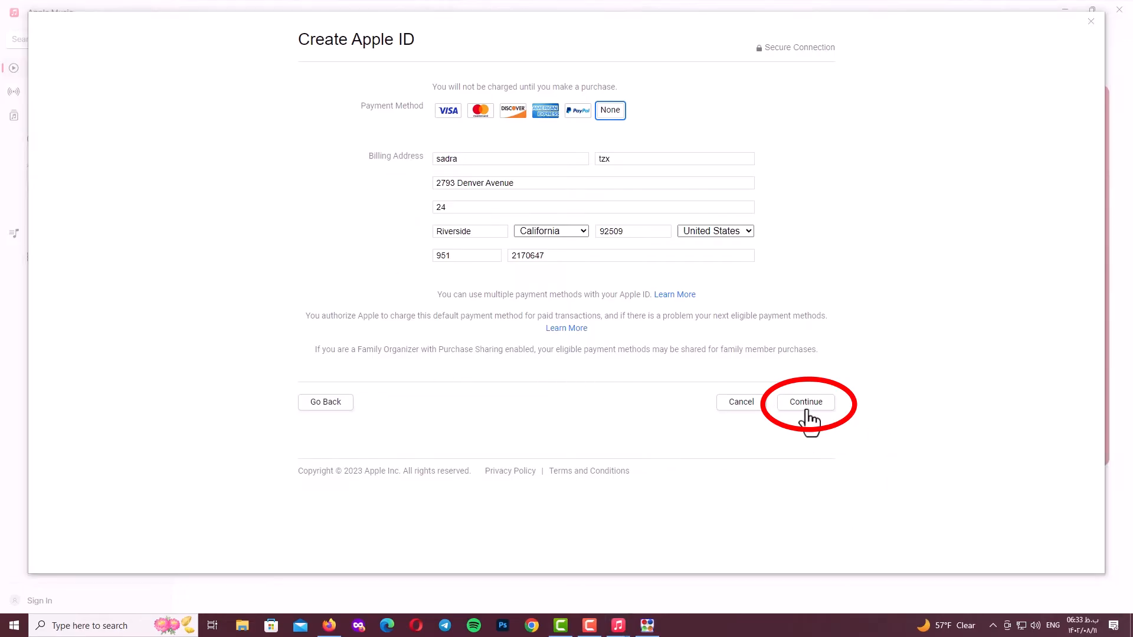
- Submit the billing details to reach the Verify Your Apple ID page
{"action": "left_click", "coordinate": [806, 402]}
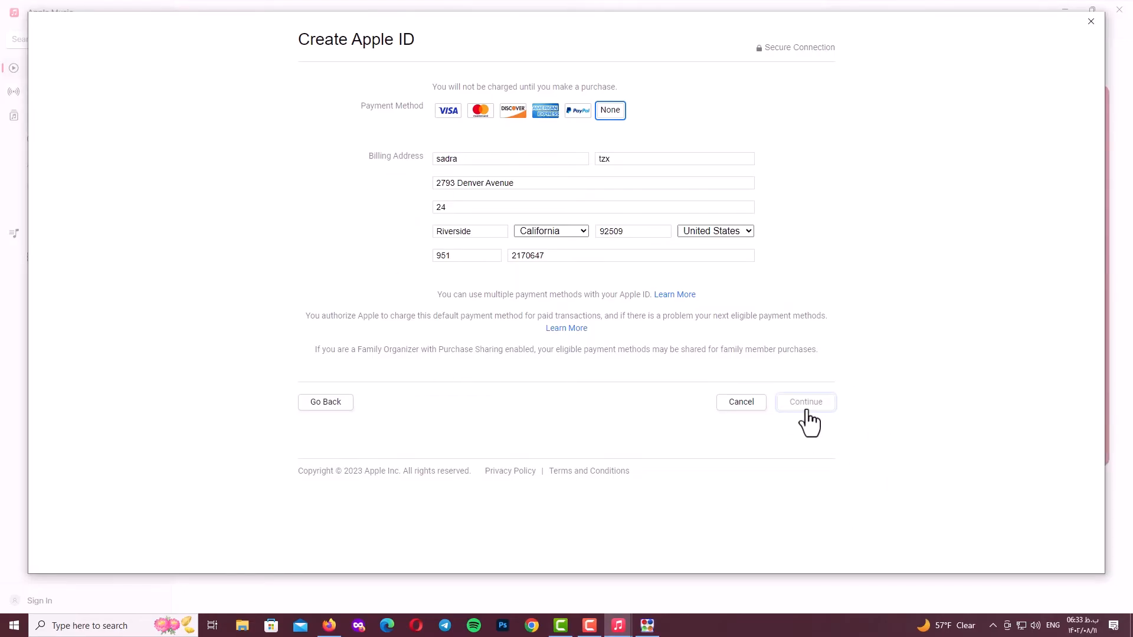
{"action": "left_click", "coordinate": [805, 402]}
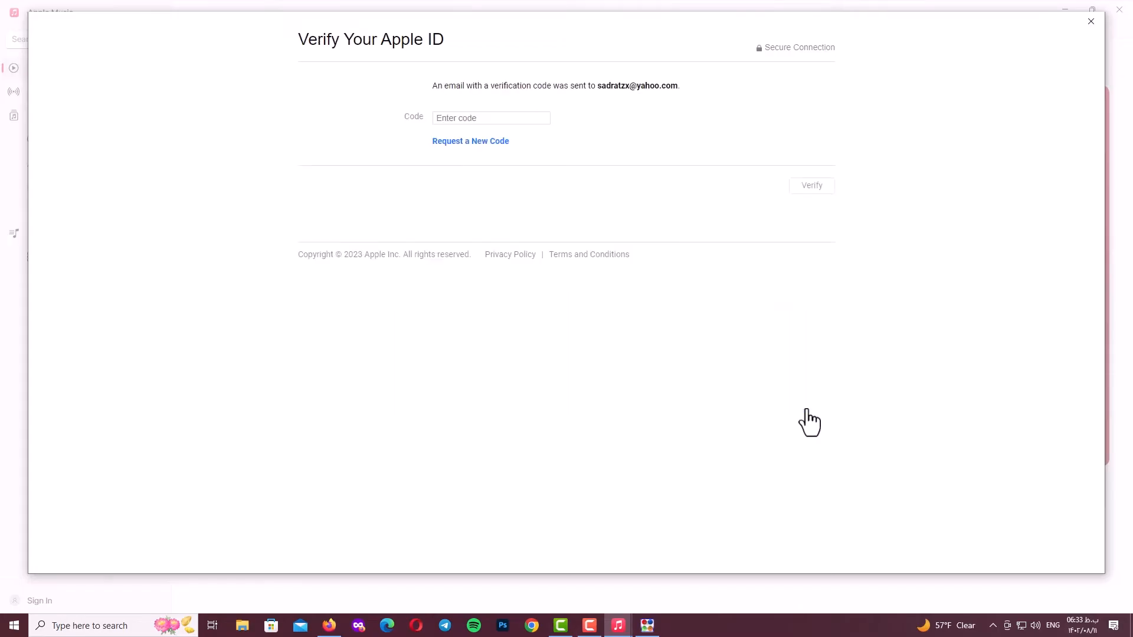
{"action": "mouse_move", "coordinate": [516, 99]}
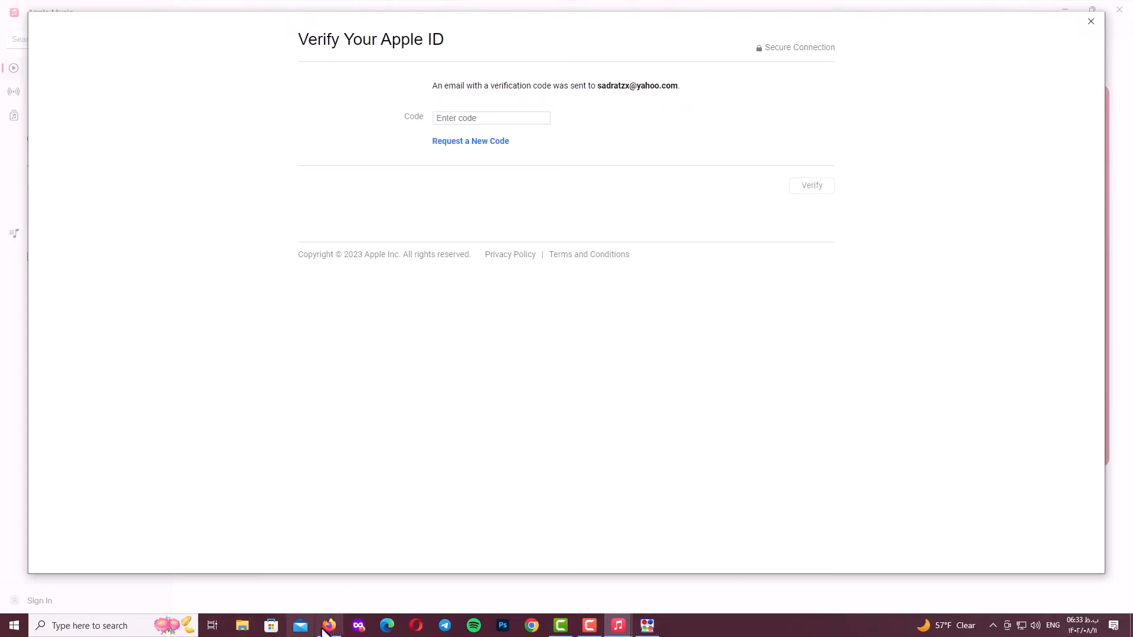
- Open the newest 'Verify your Apple ID email address' message in Yahoo Mail to read the code
{"action": "left_click", "coordinate": [329, 625]}
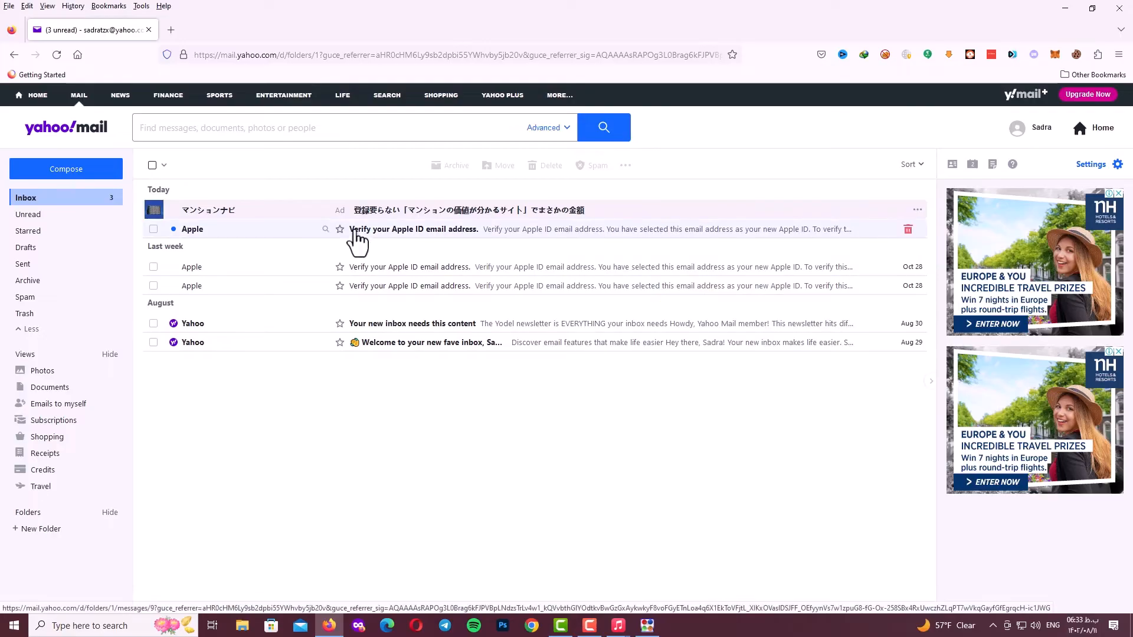
{"action": "left_click", "coordinate": [413, 229]}
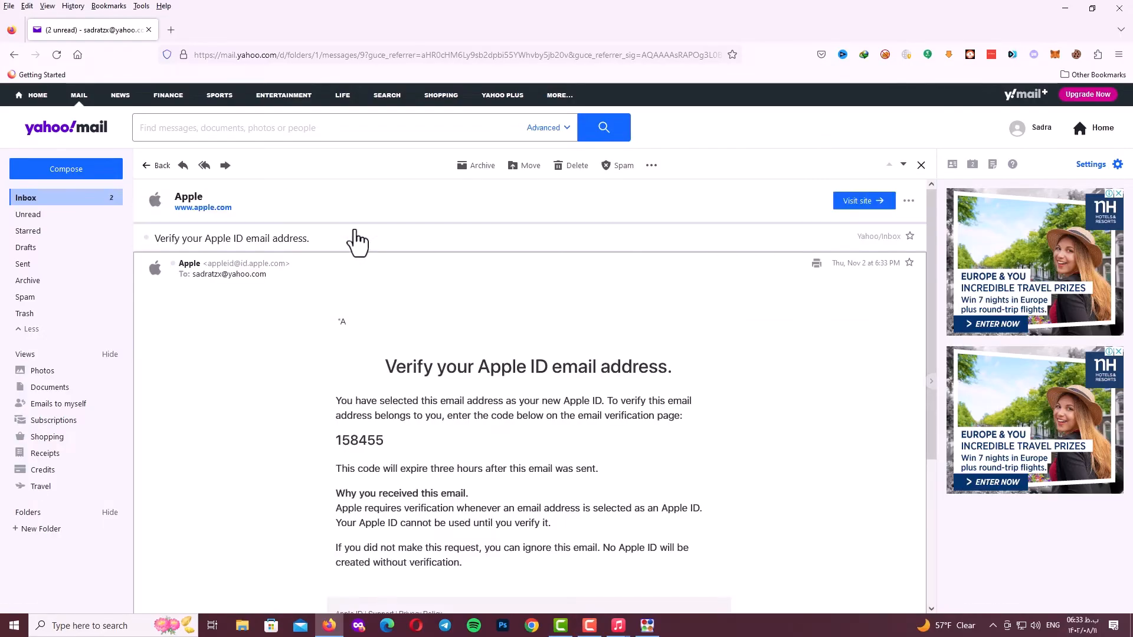
{"action": "scroll", "scroll_direction": "down", "scroll_amount": 3}
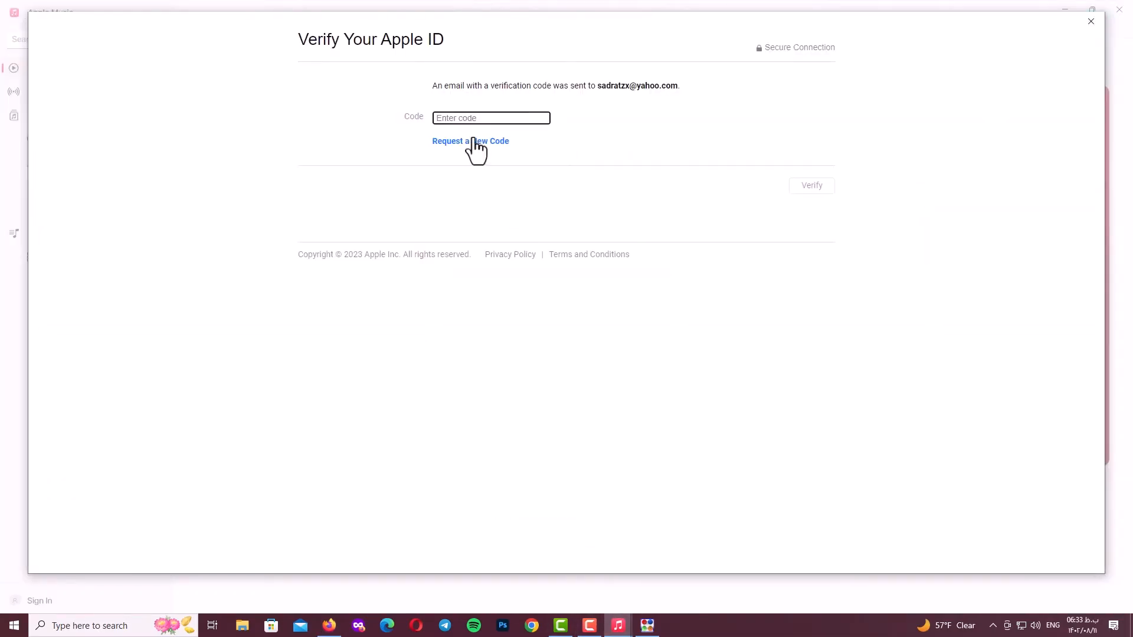
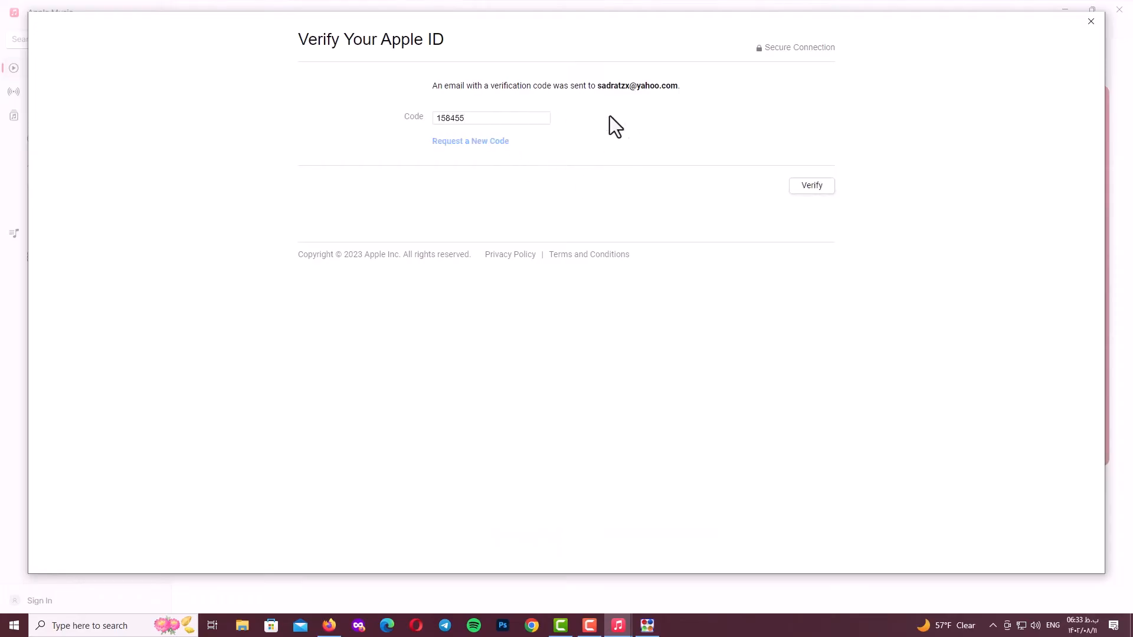
- Enter the emailed verification code and submit it to verify the Apple ID
{"action": "mouse_move", "coordinate": [809, 196]}
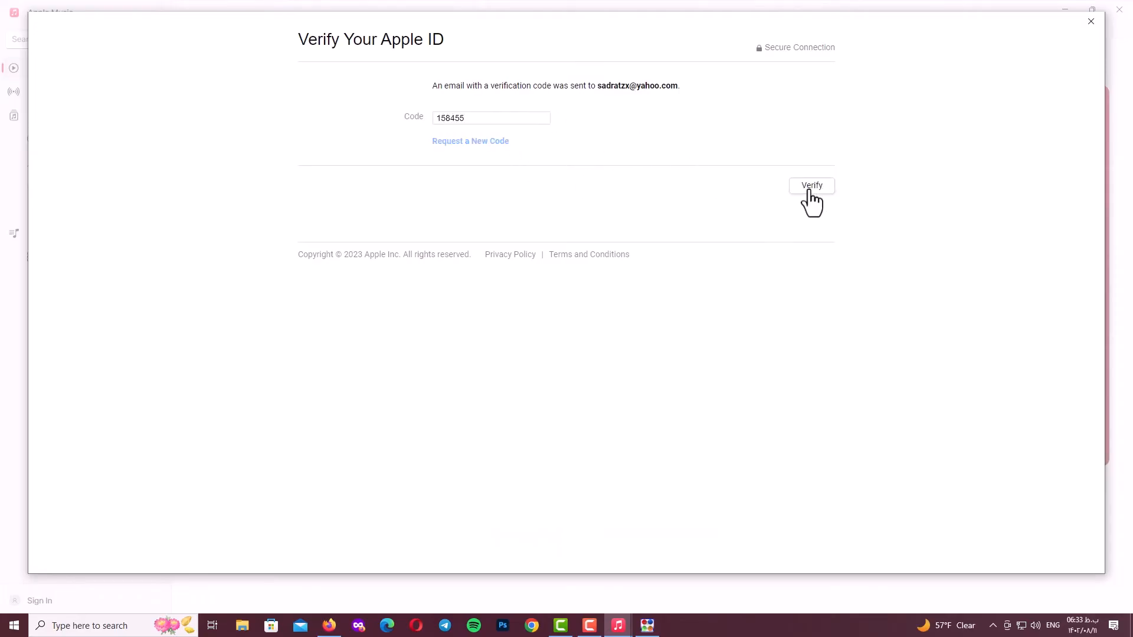
{"action": "left_click", "coordinate": [812, 185]}
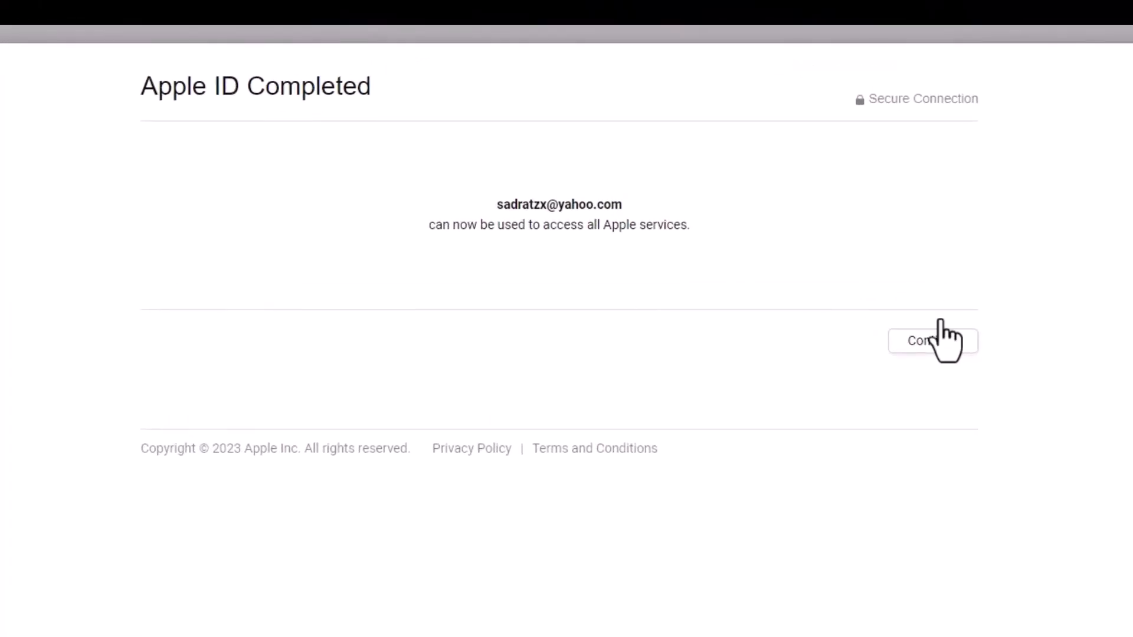
{"action": "mouse_move", "coordinate": [619, 238]}
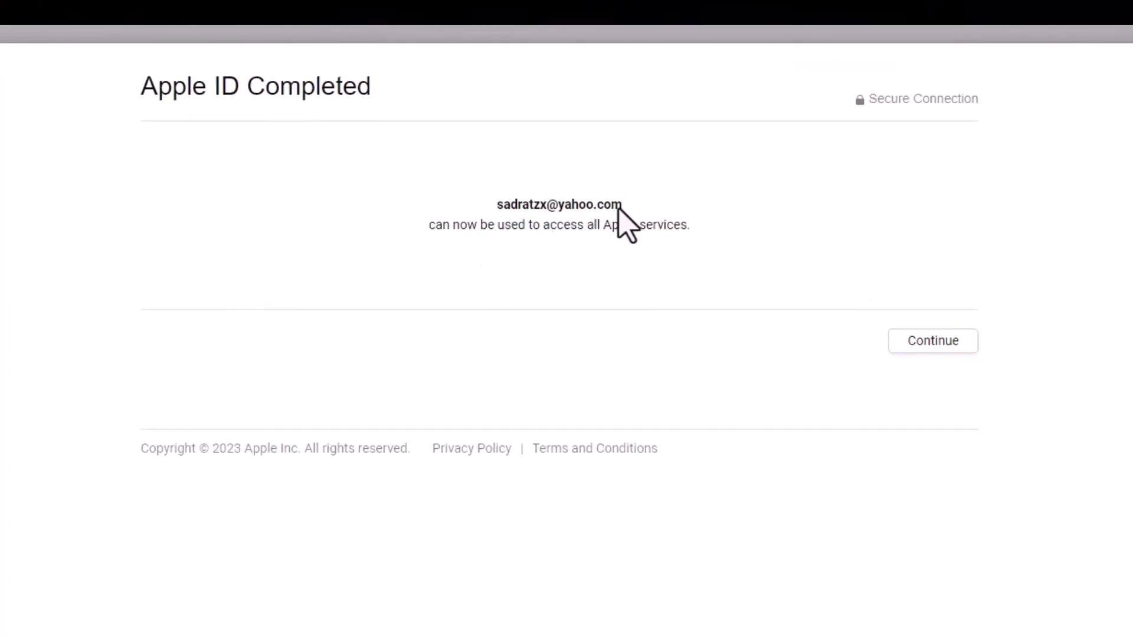
{"action": "mouse_move", "coordinate": [654, 254]}
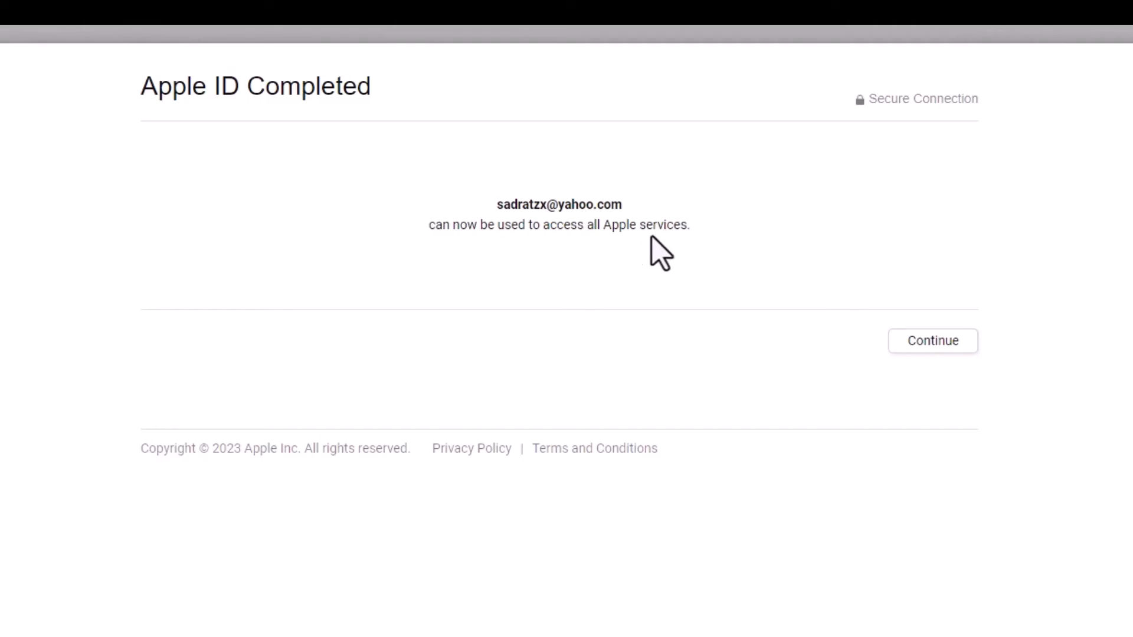
{"action": "mouse_move", "coordinate": [480, 321]}
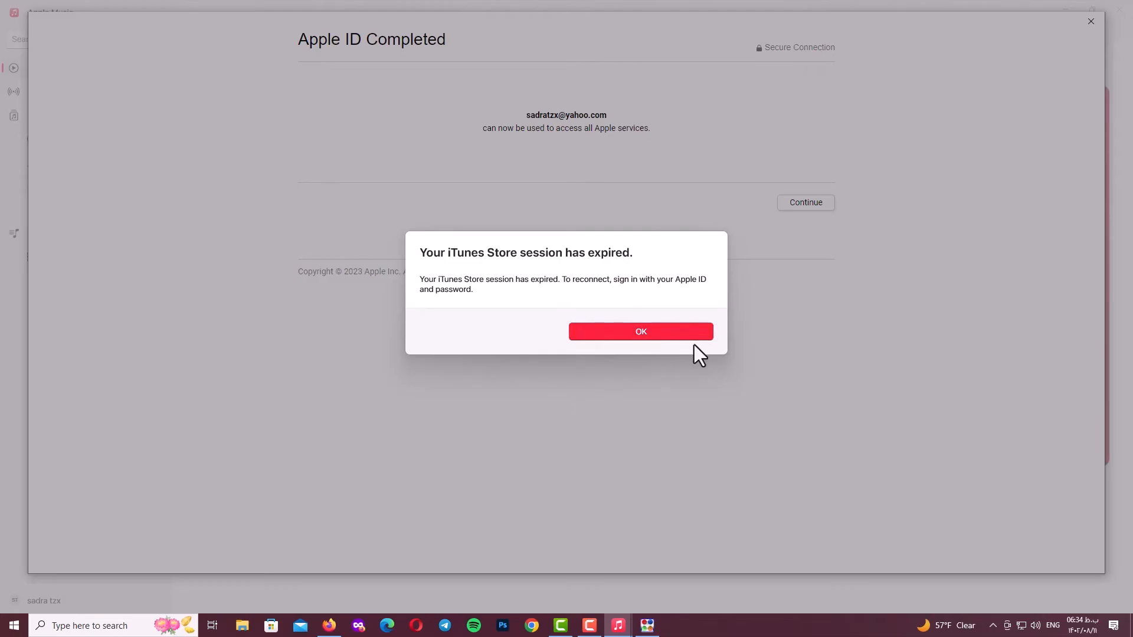
- Dismiss the expired iTunes Store session alert and continue past the Apple ID Completed page
{"action": "left_click", "coordinate": [641, 331]}
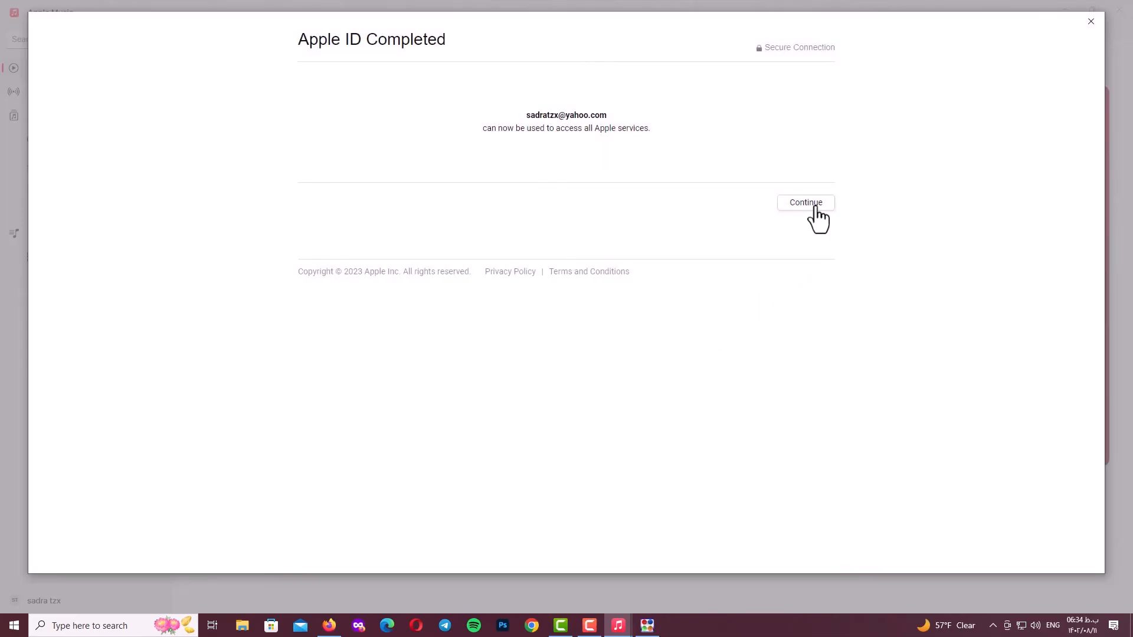
{"action": "left_click", "coordinate": [805, 202]}
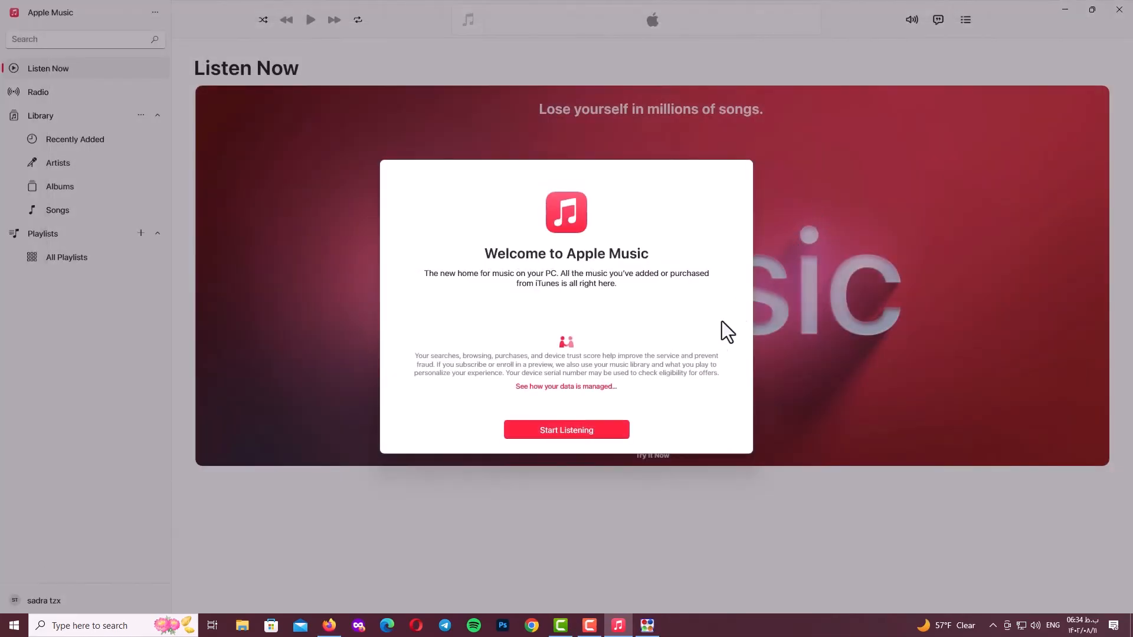
{"action": "mouse_move", "coordinate": [688, 450]}
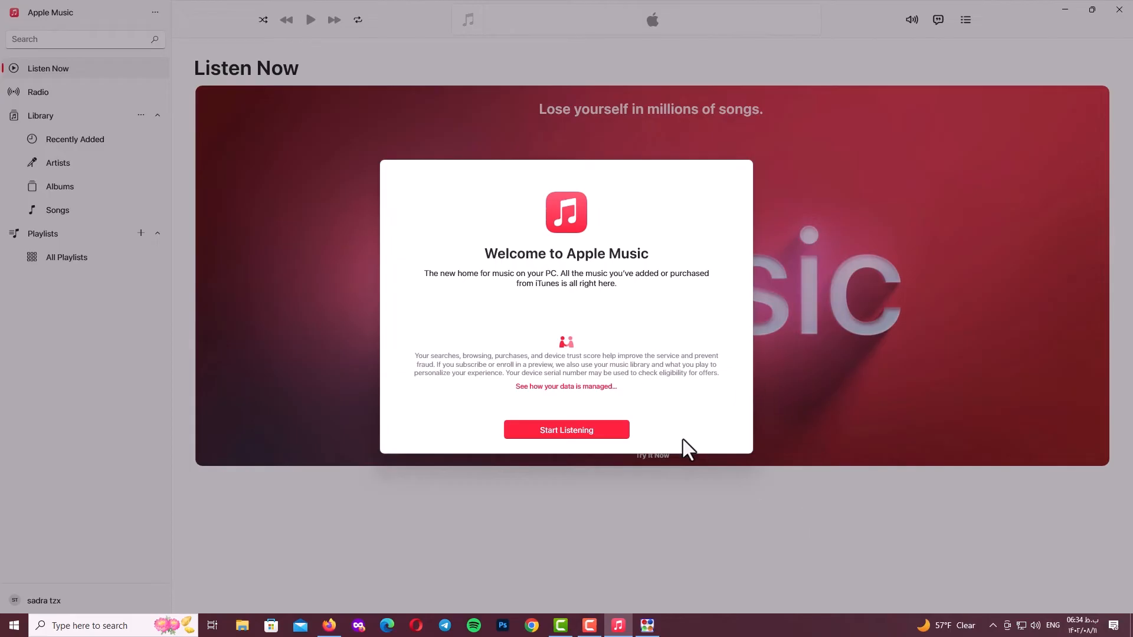
{"action": "mouse_move", "coordinate": [675, 373]}
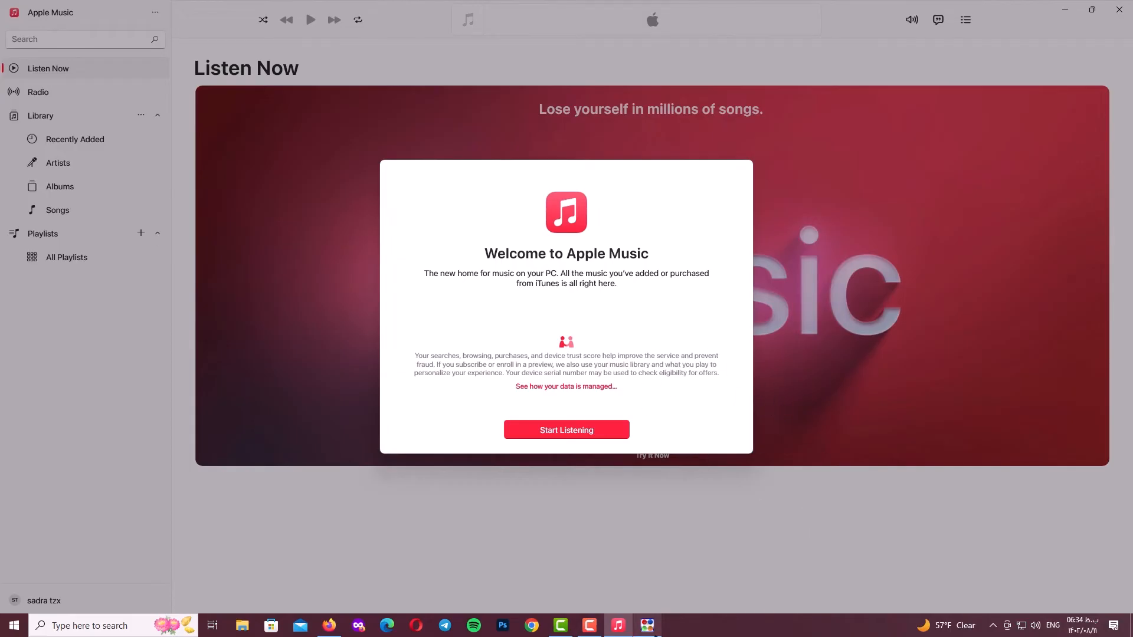
{"action": "mouse_move", "coordinate": [646, 625]}
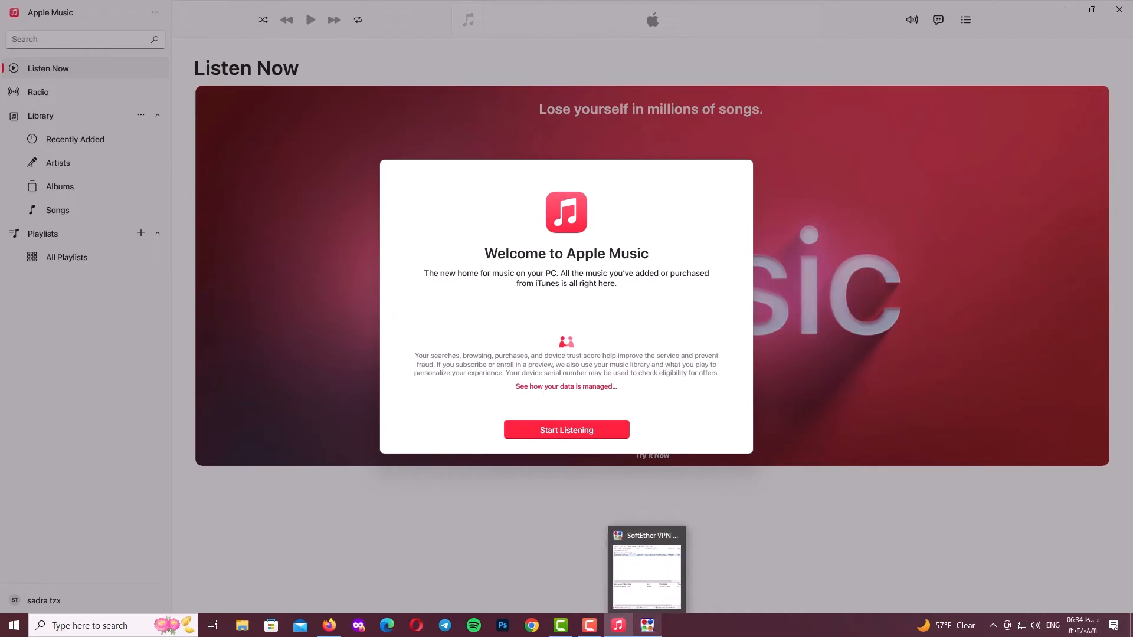
{"action": "mouse_move", "coordinate": [648, 633]}
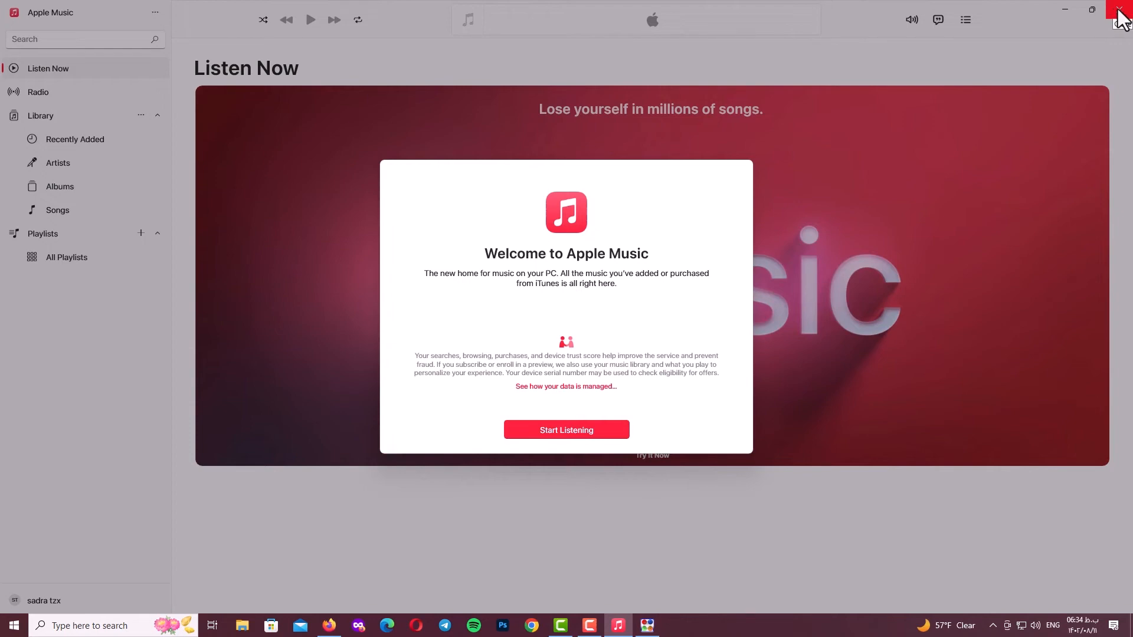
- Close the Apple Music Preview window
{"action": "left_click", "coordinate": [1119, 11]}
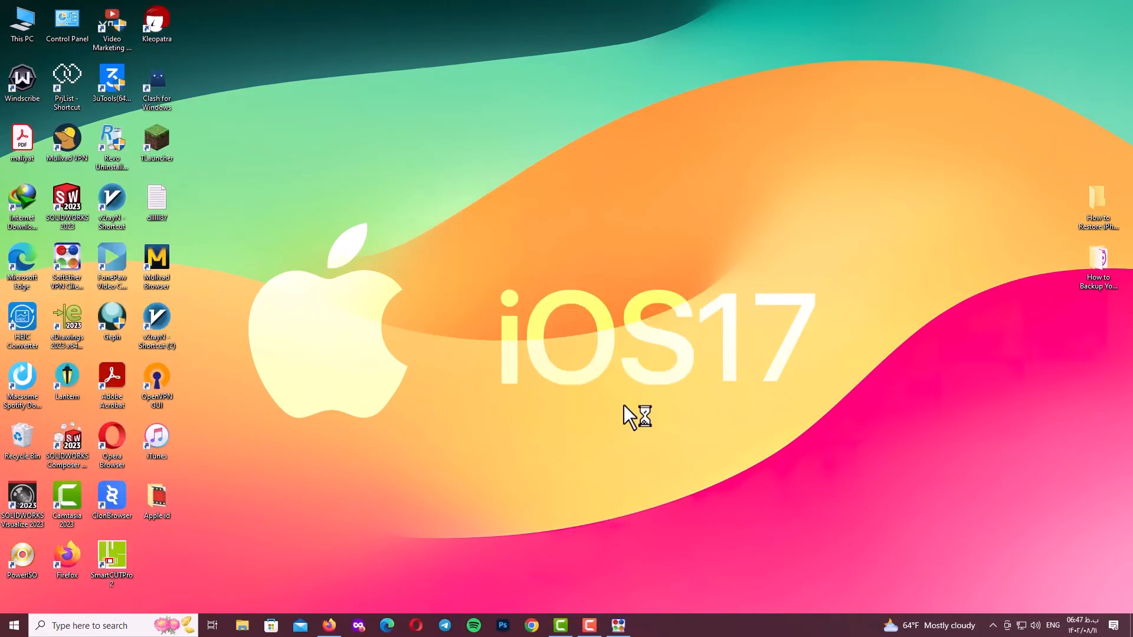
- Launch iTunes and sign in to the iTunes Store as 'sadra' with its password
{"action": "double_click", "coordinate": [157, 435]}
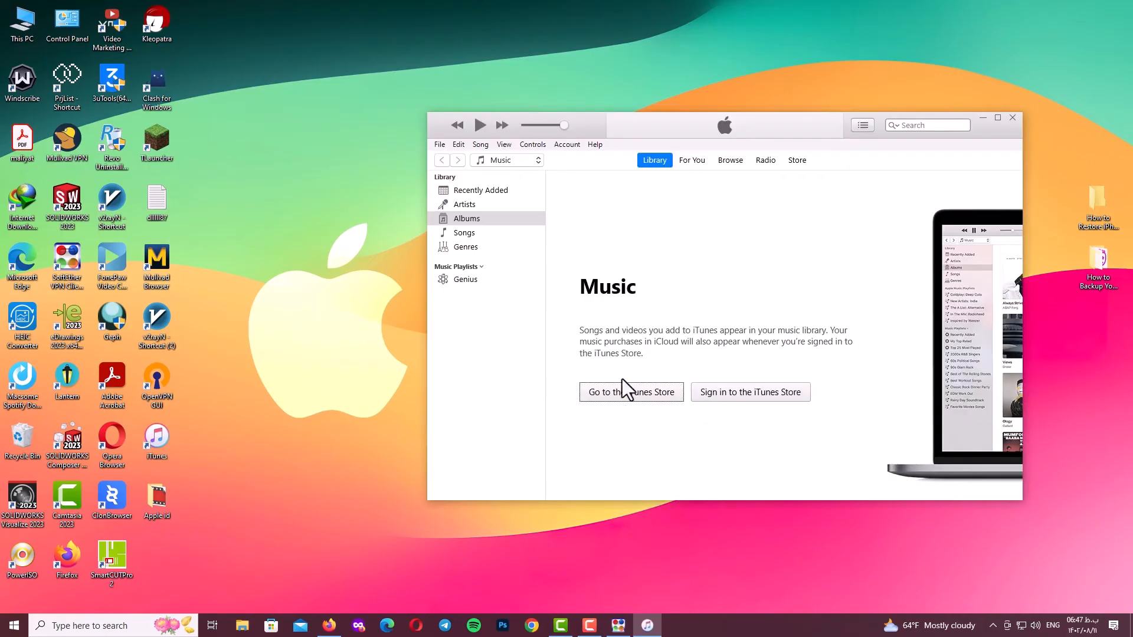
{"action": "left_click_drag", "start_coordinate": [722, 125], "coordinate": [560, 84]}
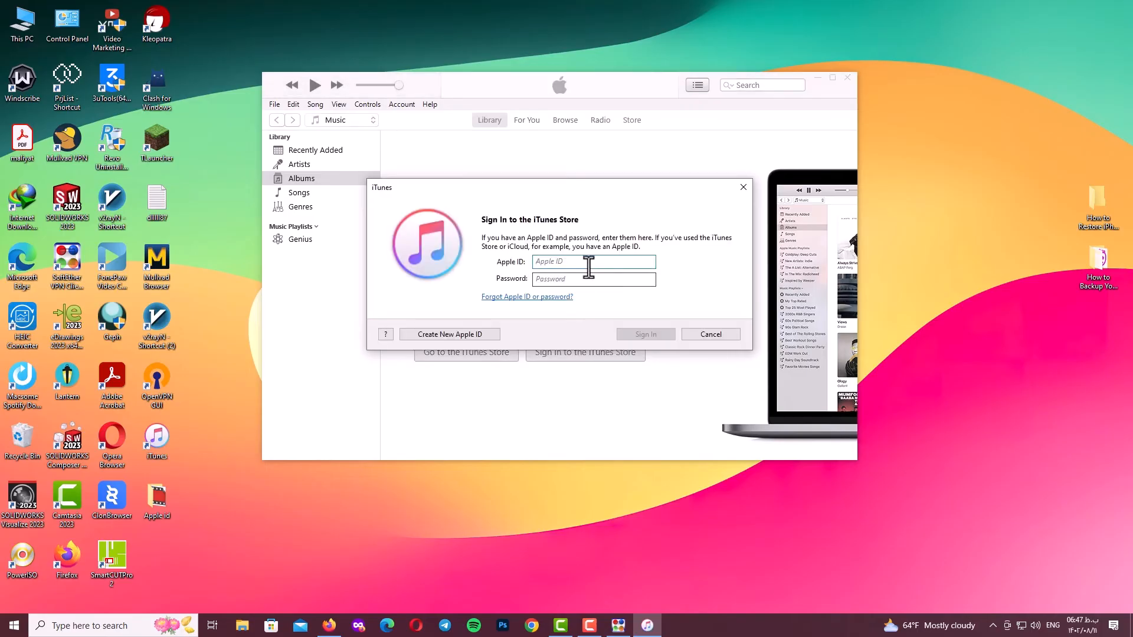
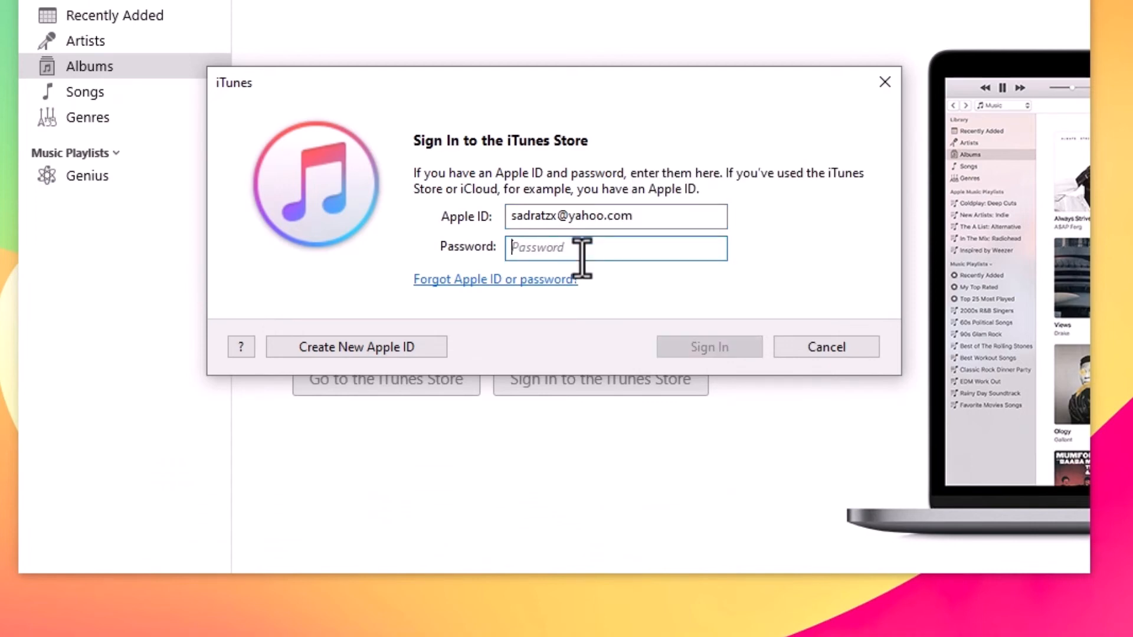
{"action": "type", "text": "••••••••"}
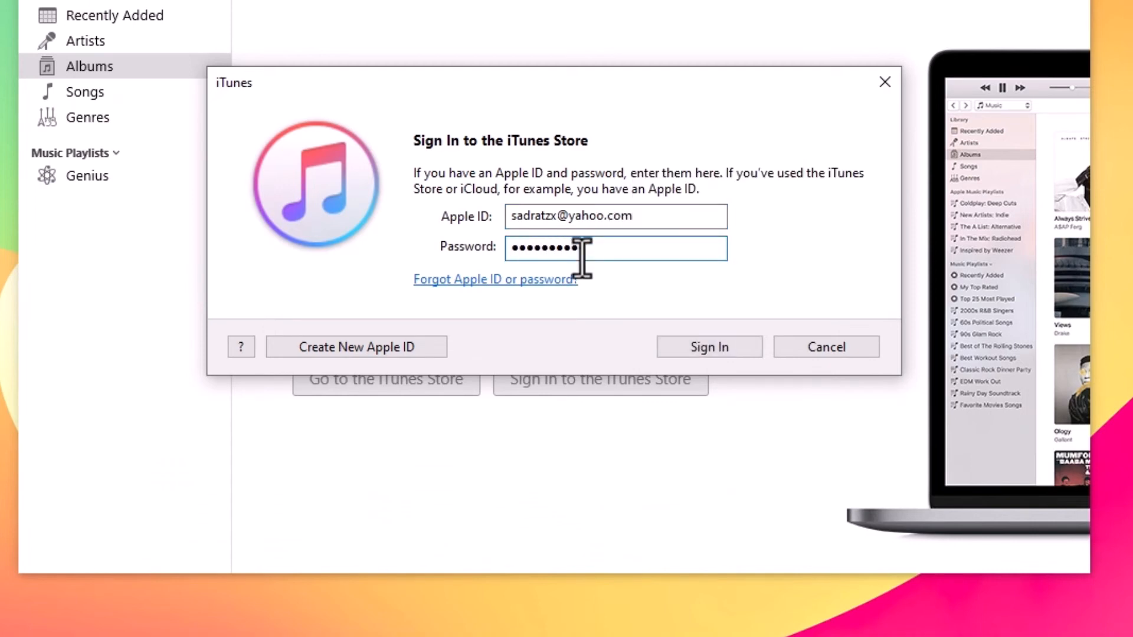
{"action": "left_click", "coordinate": [709, 347]}
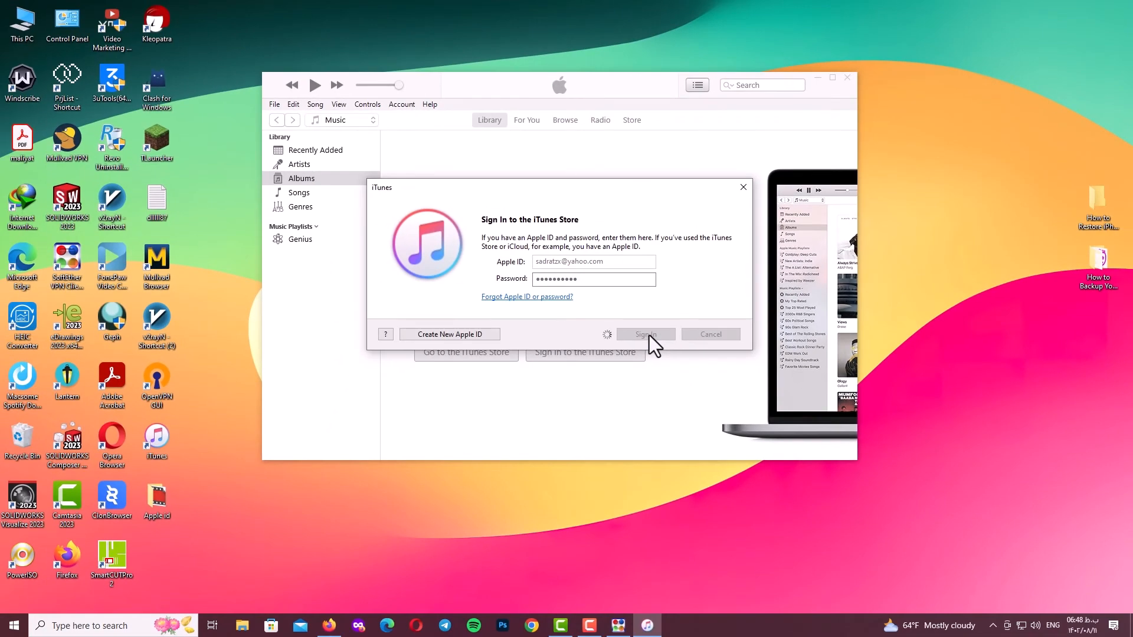
{"action": "left_click", "coordinate": [645, 334]}
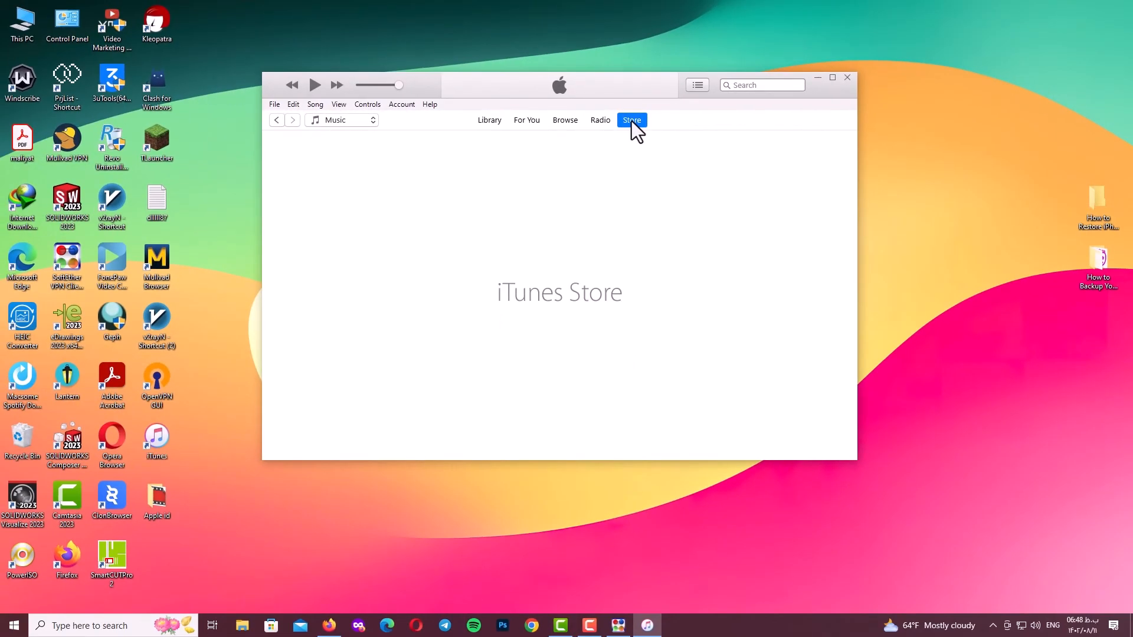
- Load the iTunes Store and open the Account Information page via Music Quick Links
{"action": "left_click", "coordinate": [832, 77]}
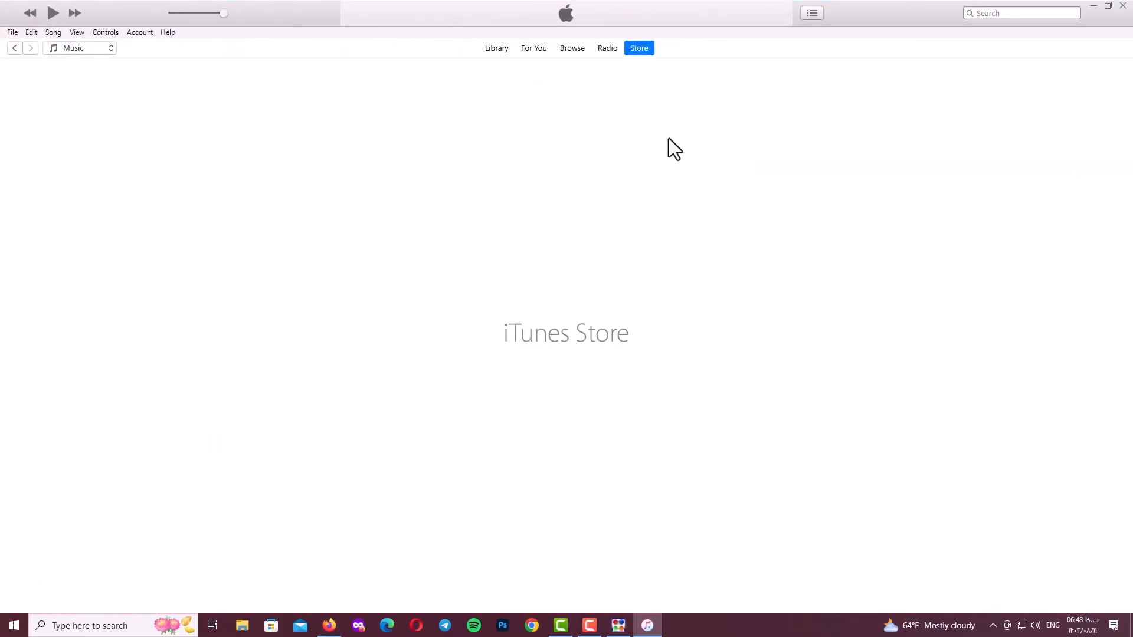
{"action": "mouse_move", "coordinate": [612, 165]}
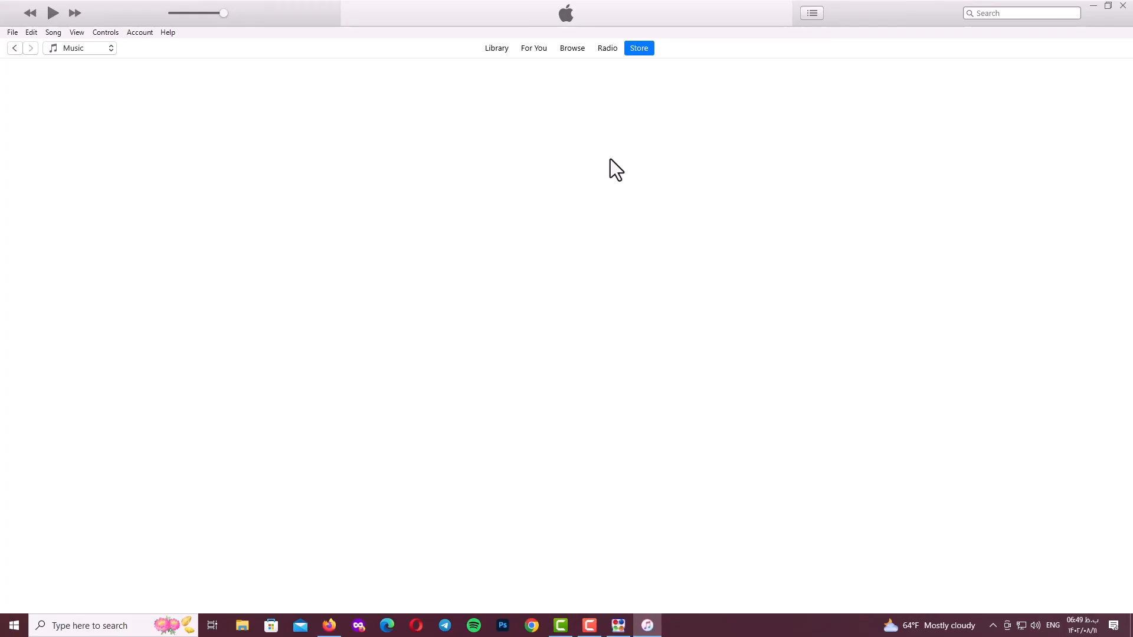
{"action": "left_click", "coordinate": [639, 48]}
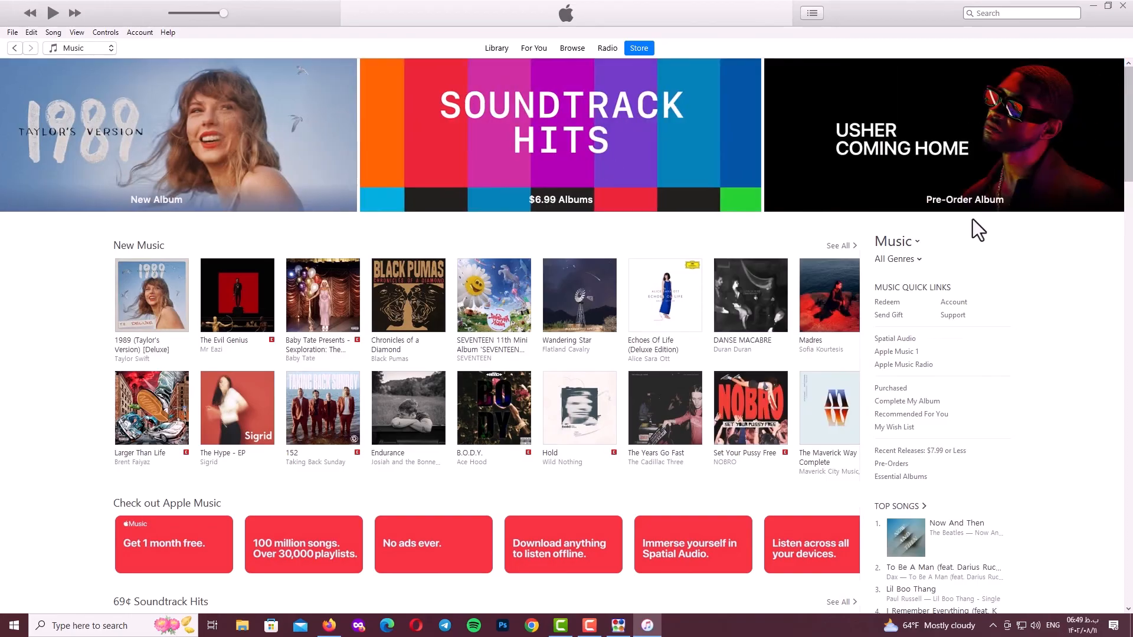
{"action": "mouse_move", "coordinate": [958, 321]}
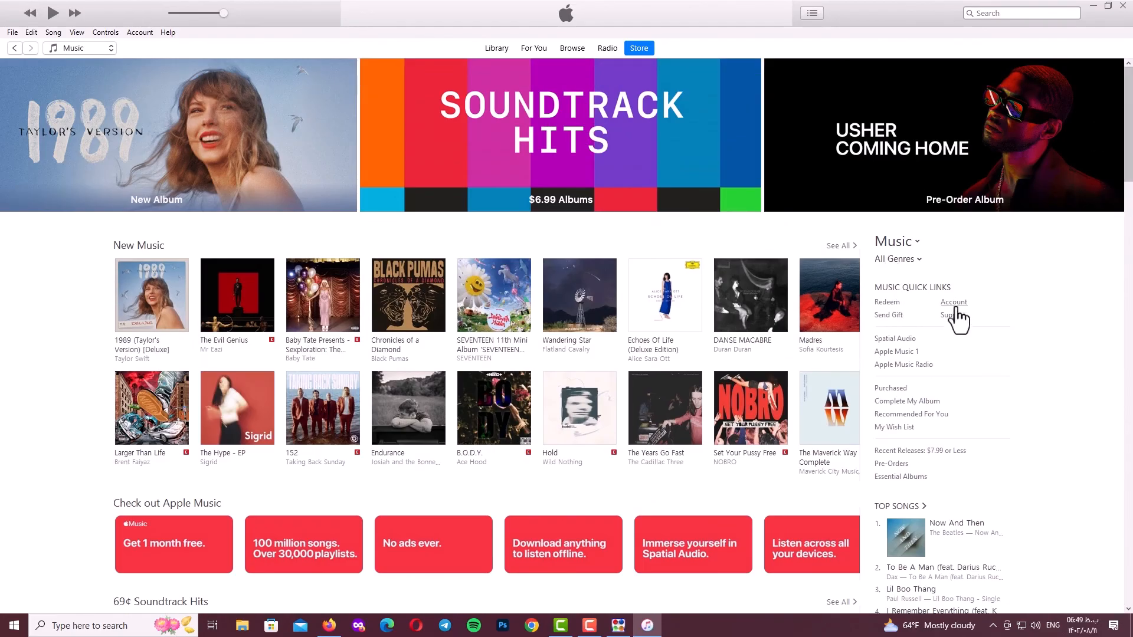
{"action": "left_click", "coordinate": [954, 302]}
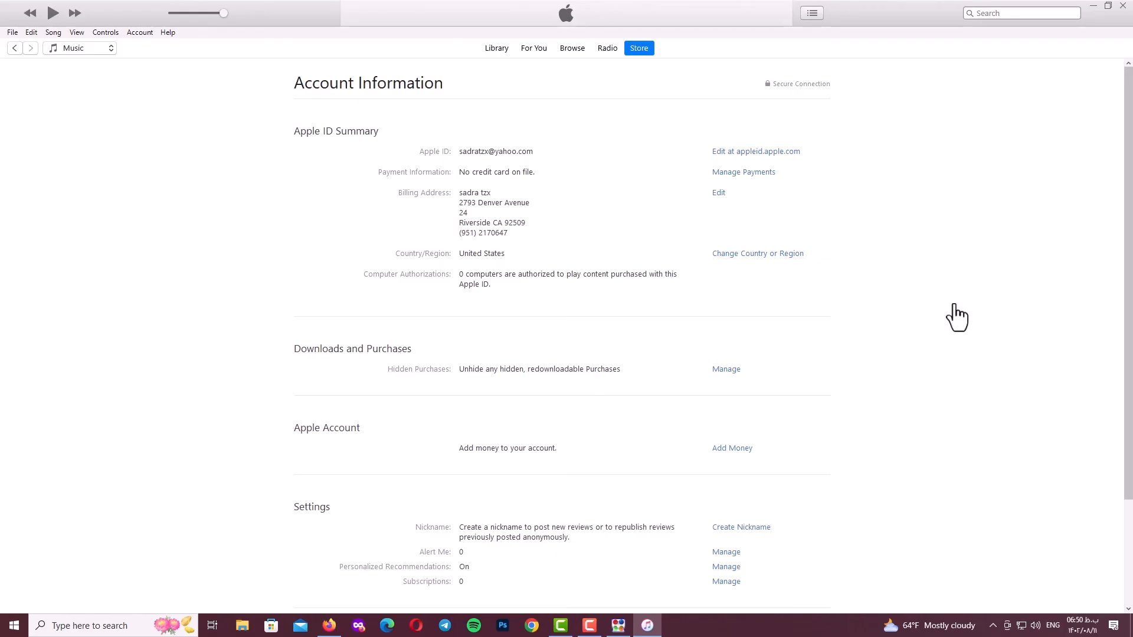
{"action": "mouse_move", "coordinate": [847, 93]}
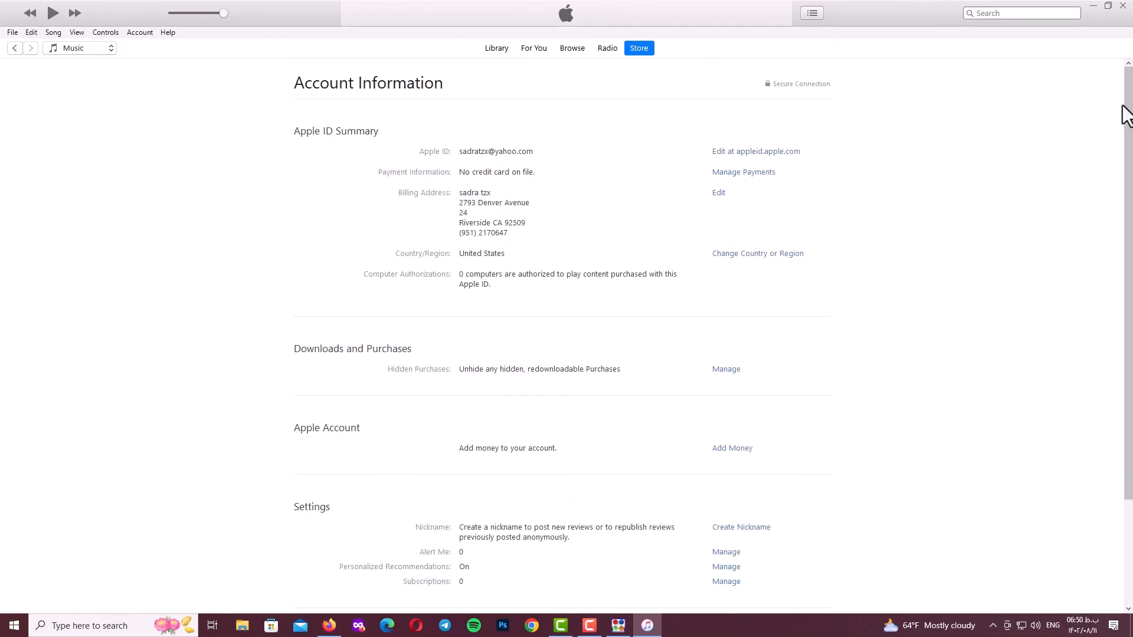
{"action": "scroll", "scroll_direction": "down", "scroll_amount": 3}
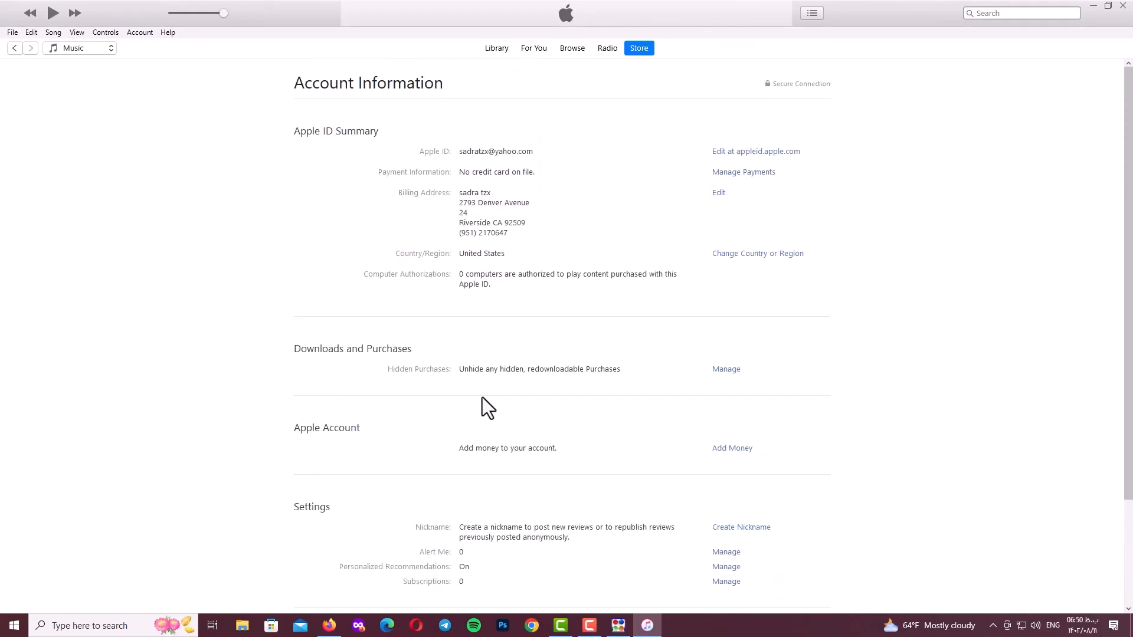
{"action": "mouse_move", "coordinate": [722, 151]}
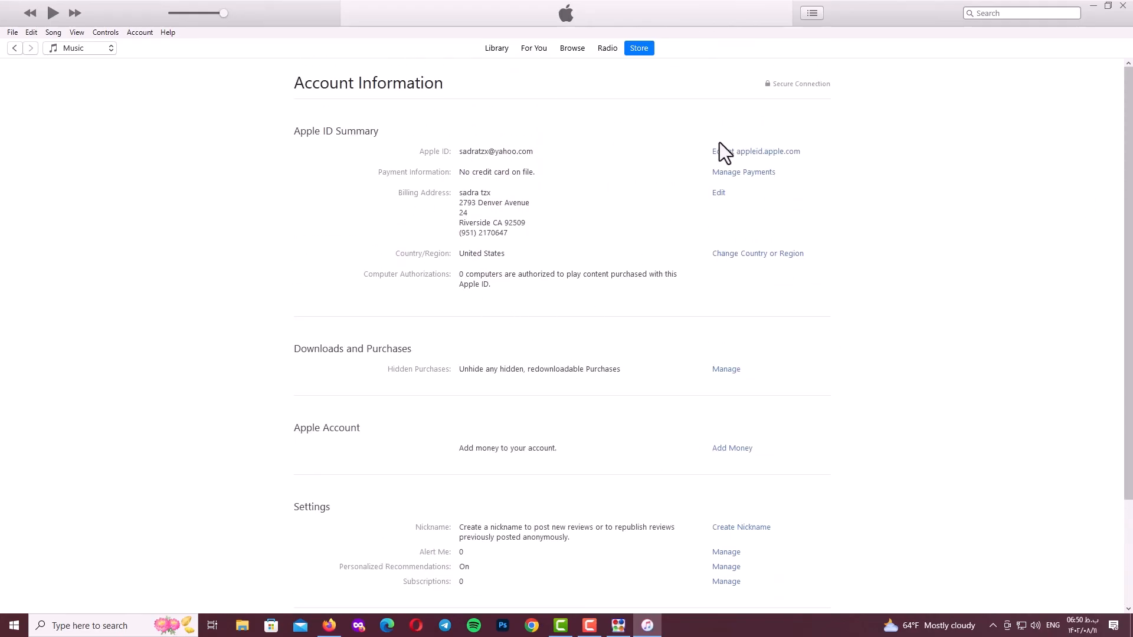
{"action": "mouse_move", "coordinate": [789, 252]}
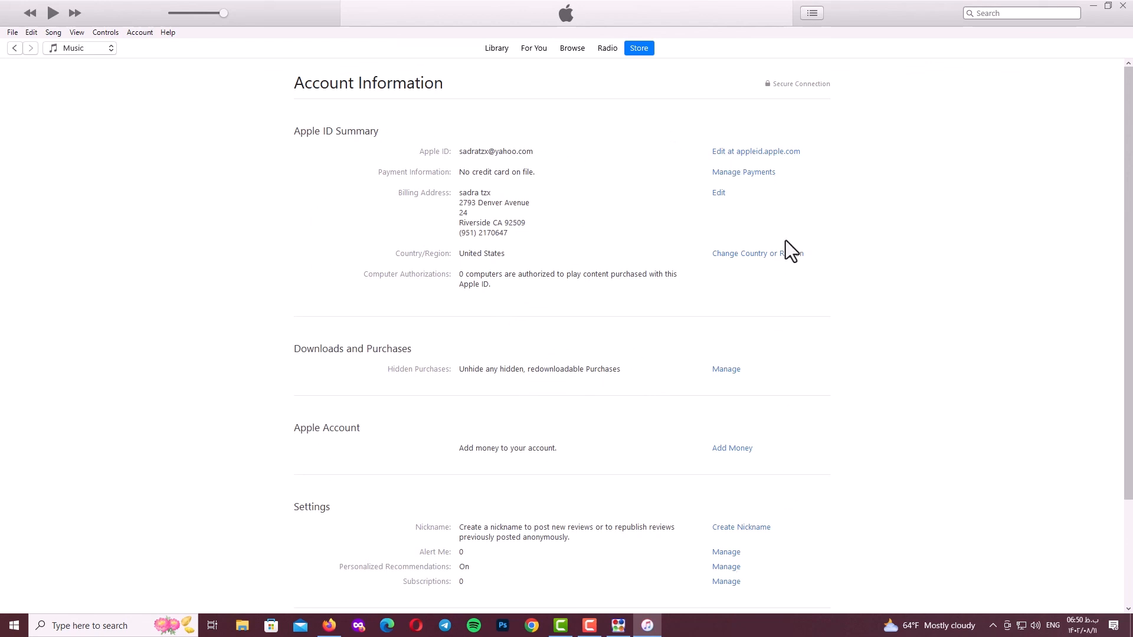